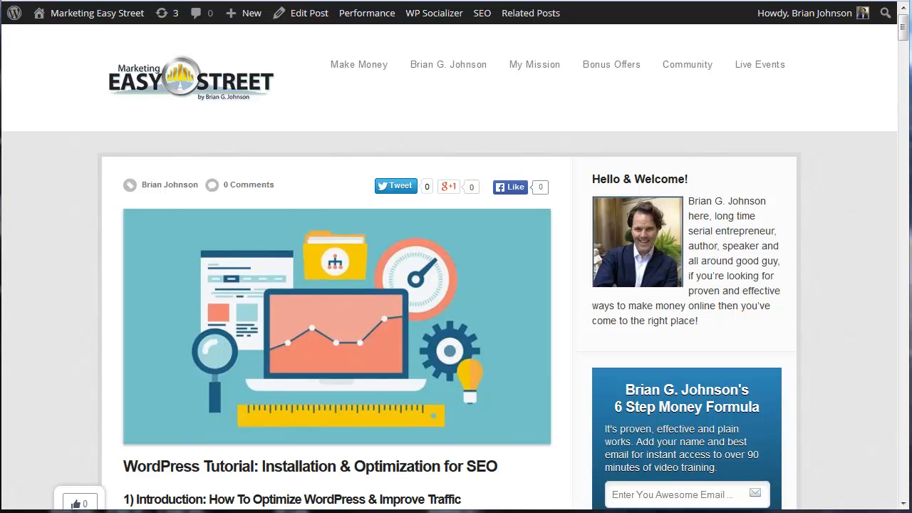
pyautogui.moveTo(69, 211)
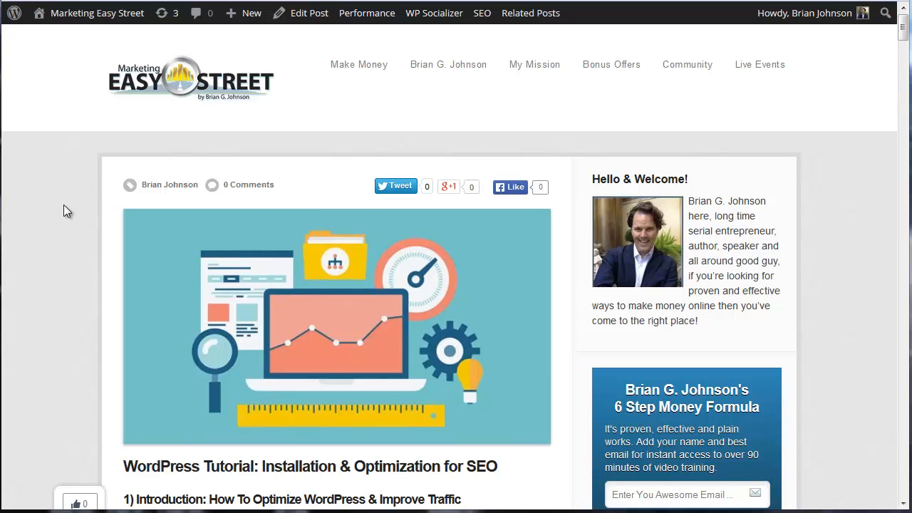
pyautogui.moveTo(163, 102)
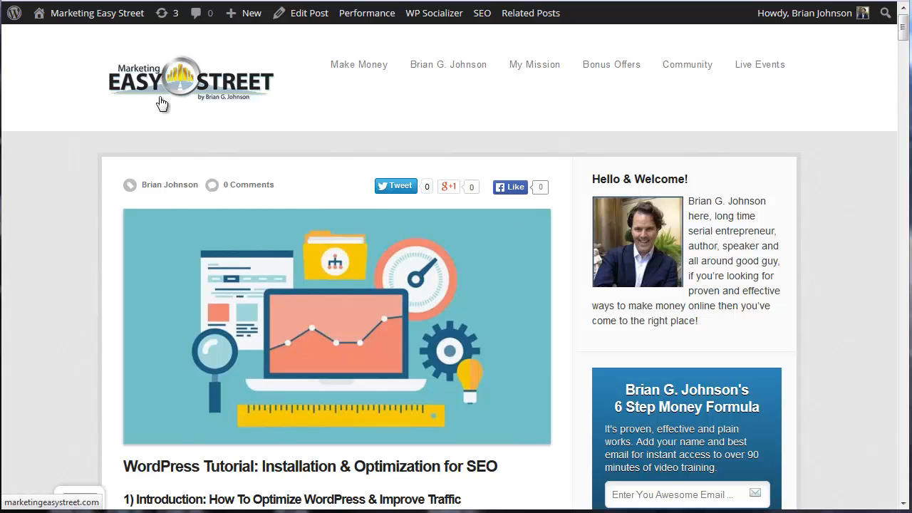
pyautogui.moveTo(112, 191)
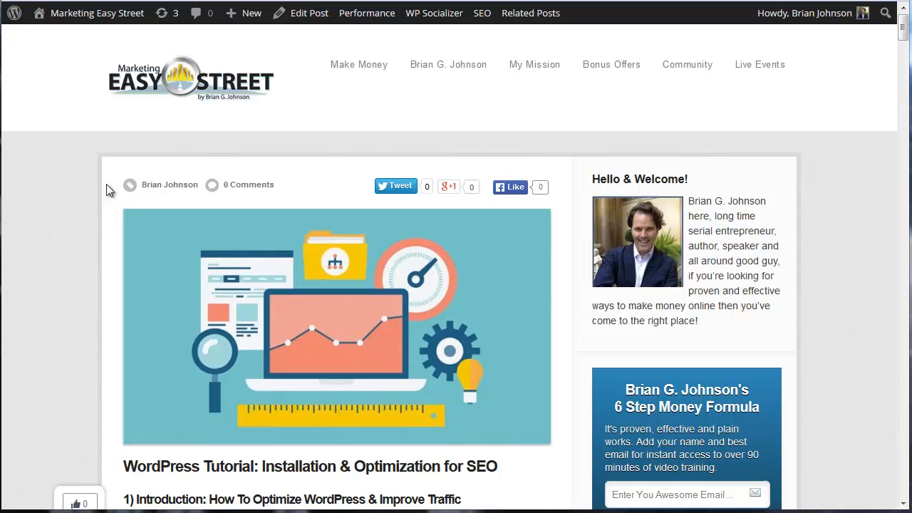
pyautogui.moveTo(157, 487)
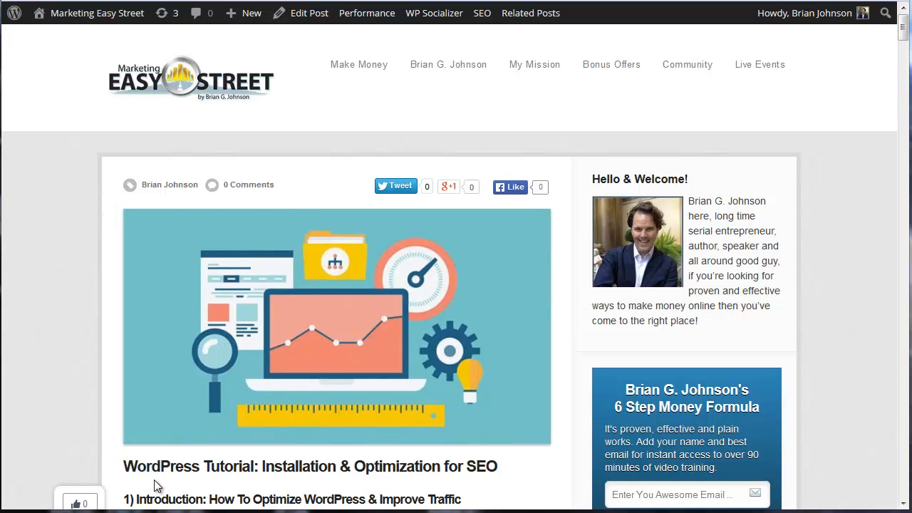
# Scroll through the Marketing Easy Street tutorial post before switching to Google Search
pyautogui.scroll(-3)
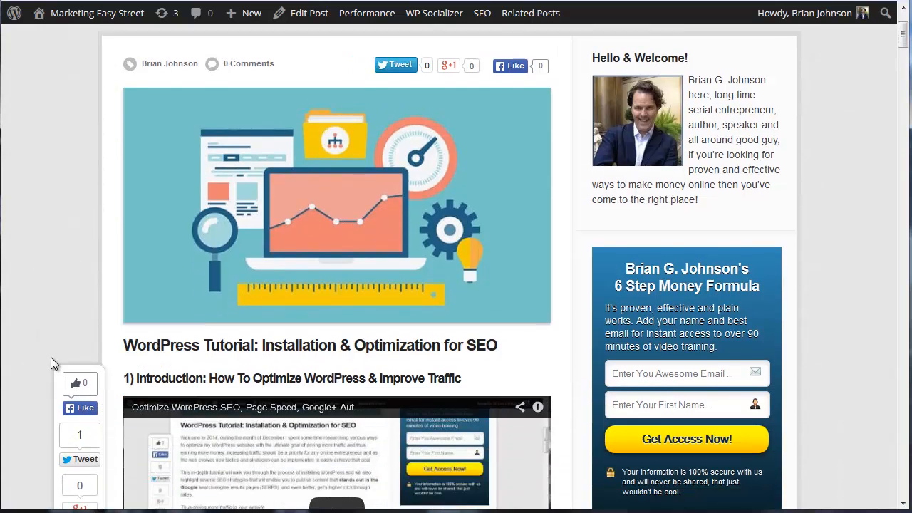
pyautogui.scroll(-3)
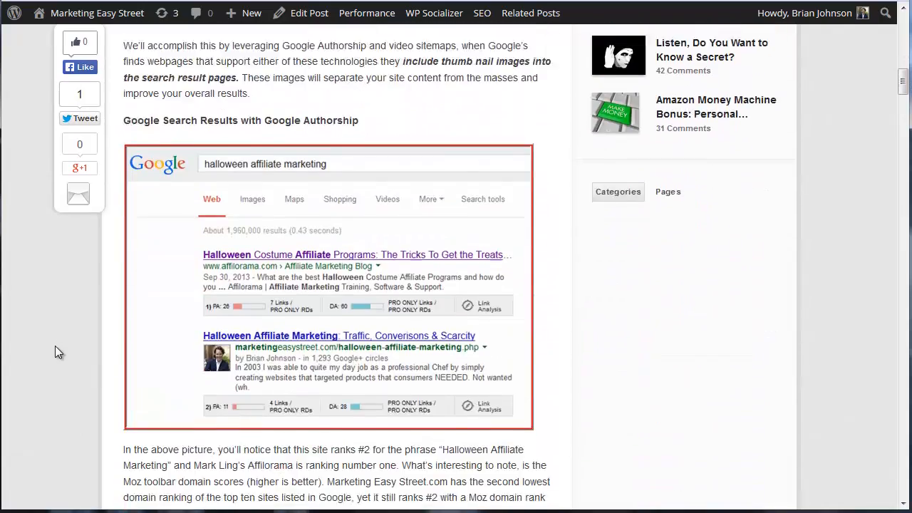
pyautogui.scroll(-3)
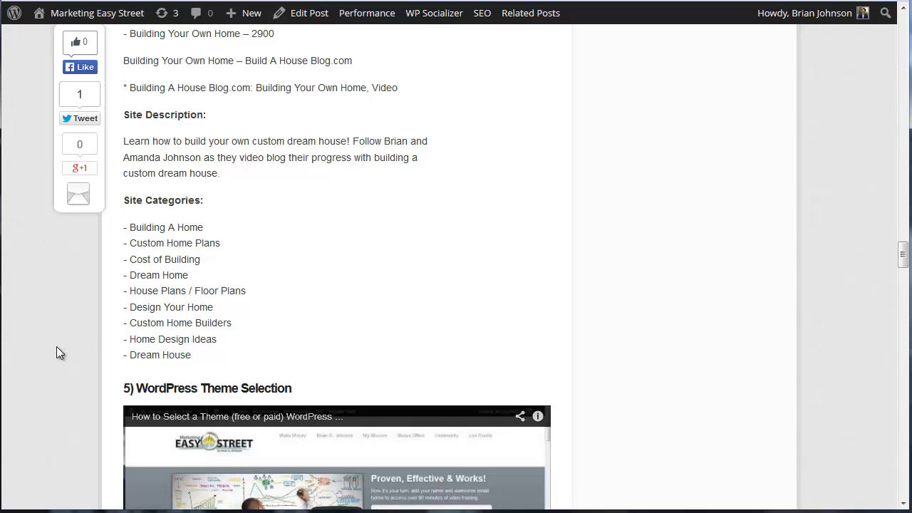
pyautogui.scroll(-3)
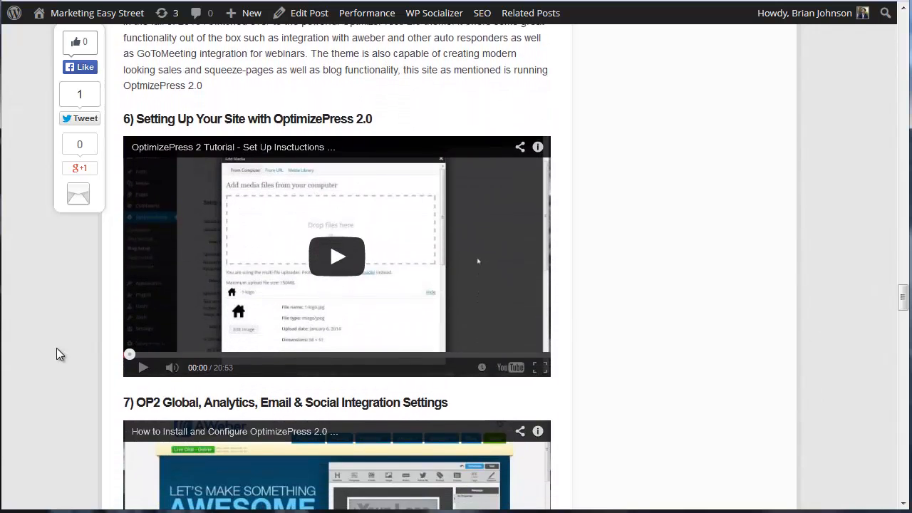
pyautogui.scroll(-3)
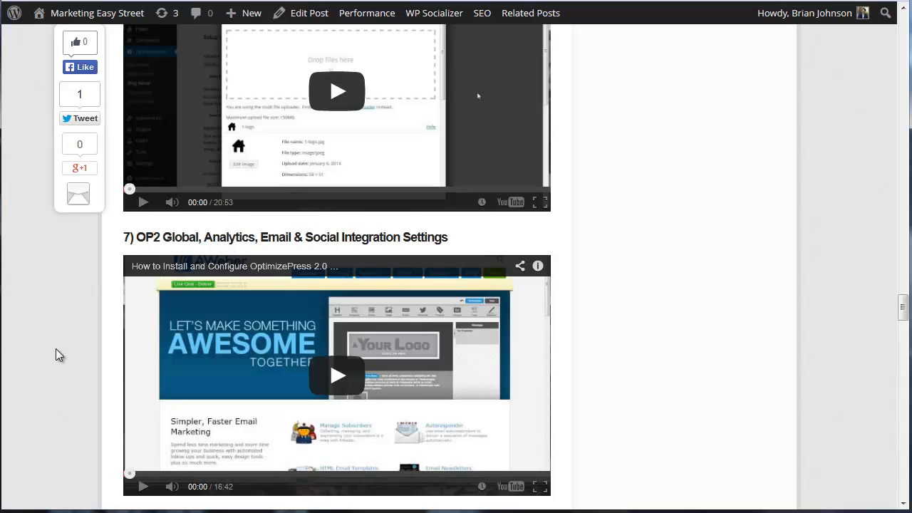
pyautogui.scroll(-3)
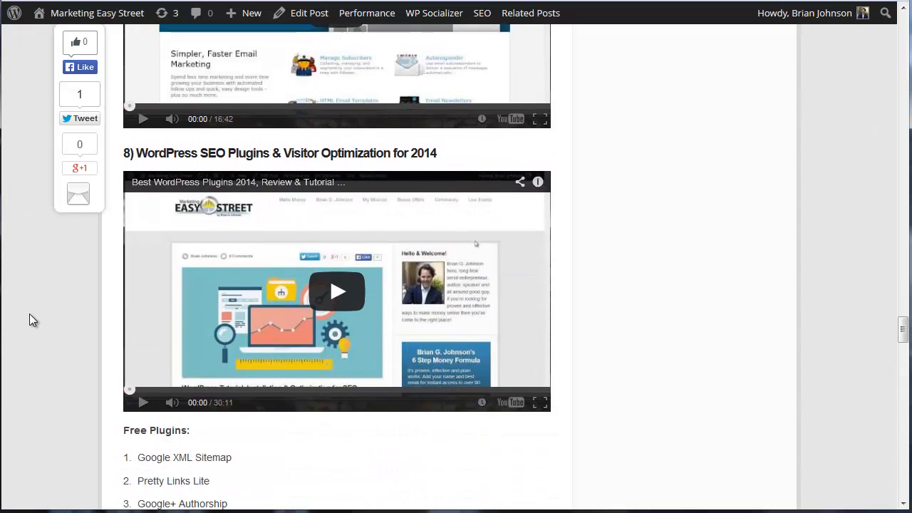
pyautogui.scroll(-3)
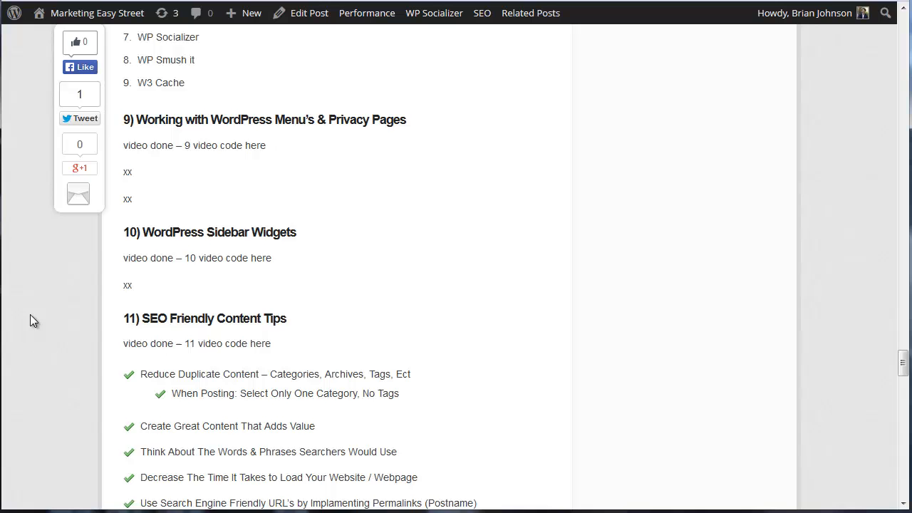
pyautogui.scroll(-3)
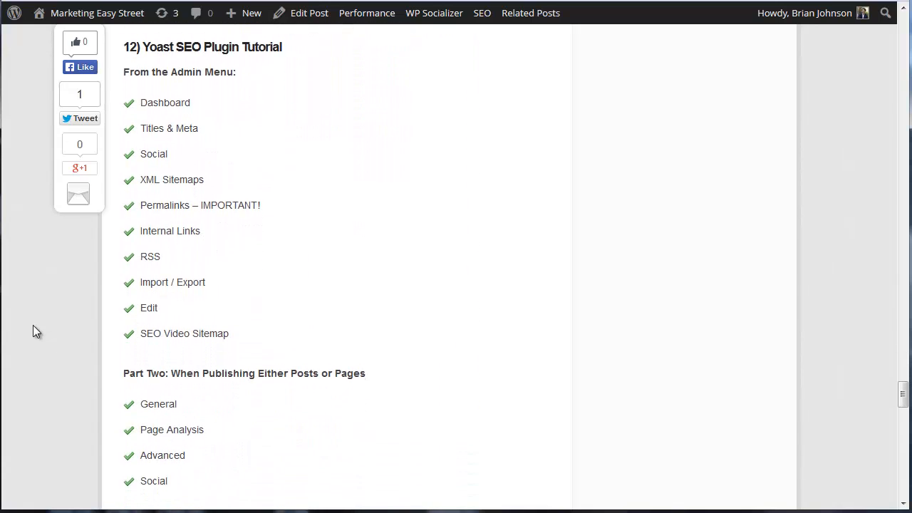
pyautogui.scroll(-3)
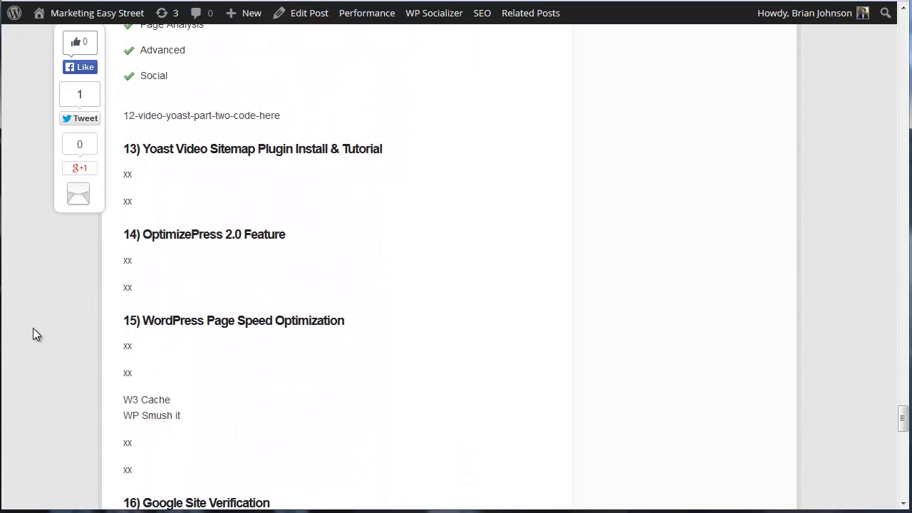
pyautogui.scroll(-3)
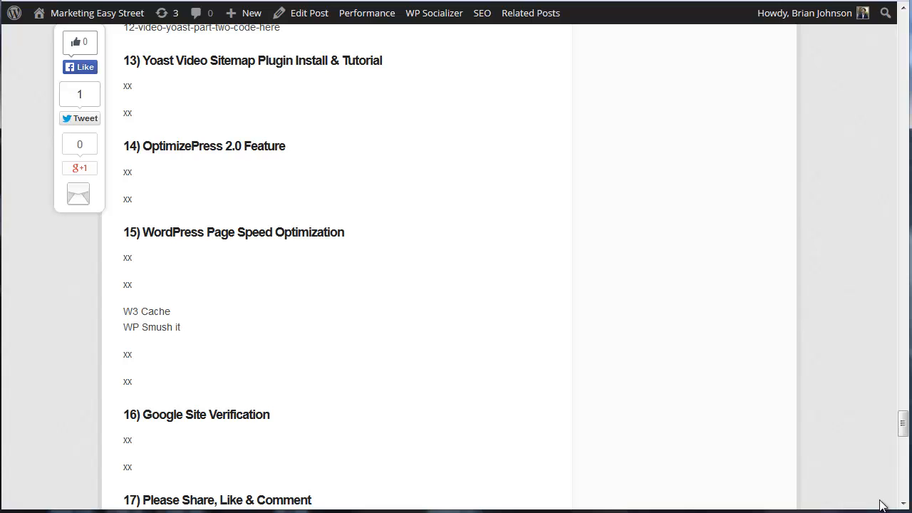
pyautogui.scroll(-3)
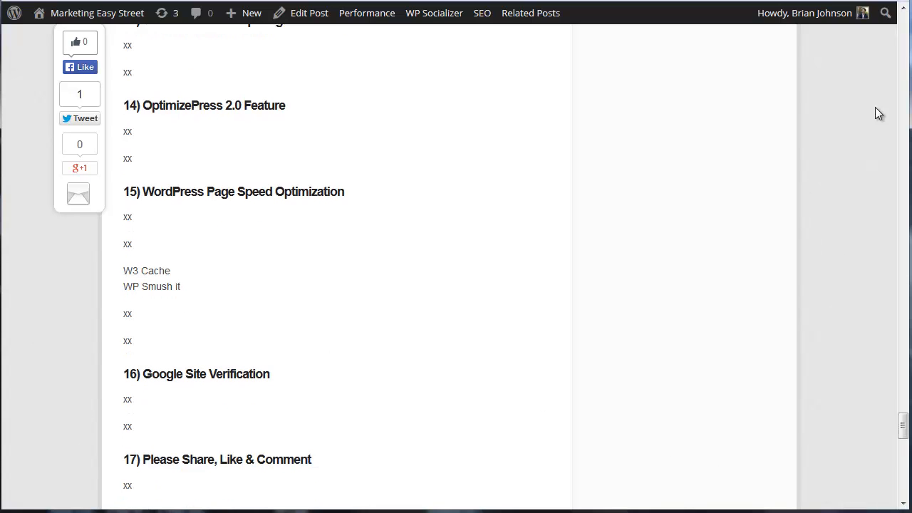
pyautogui.scroll(3)
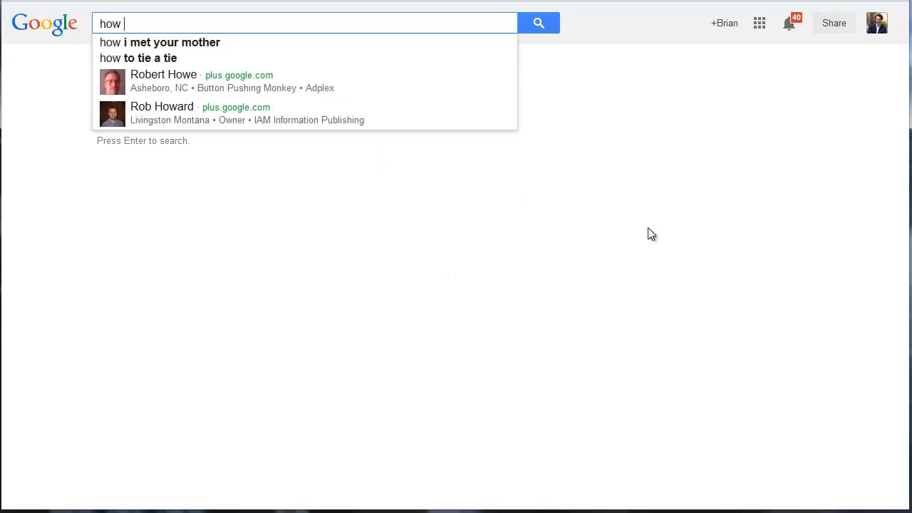
# Search Google for 'how to tie a tie' and scroll through the video results with thumbnails
pyautogui.write('to tie a')
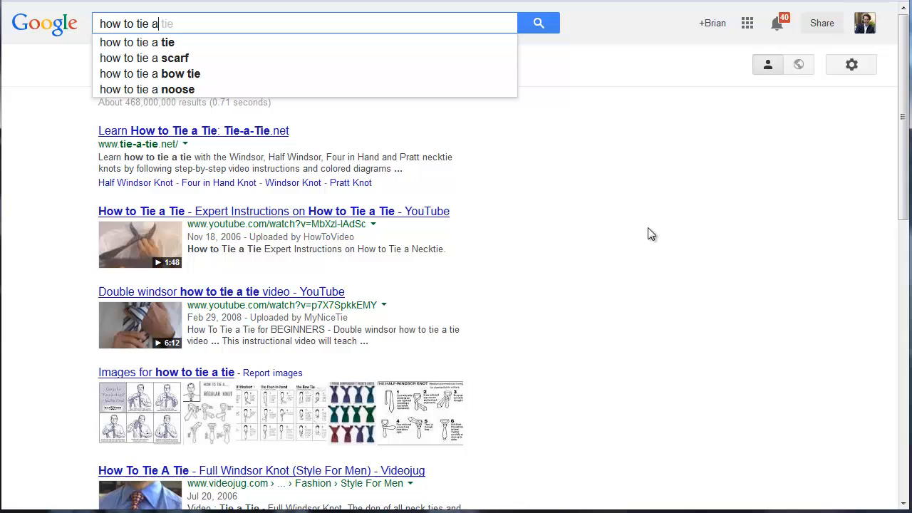
pyautogui.click(136, 43)
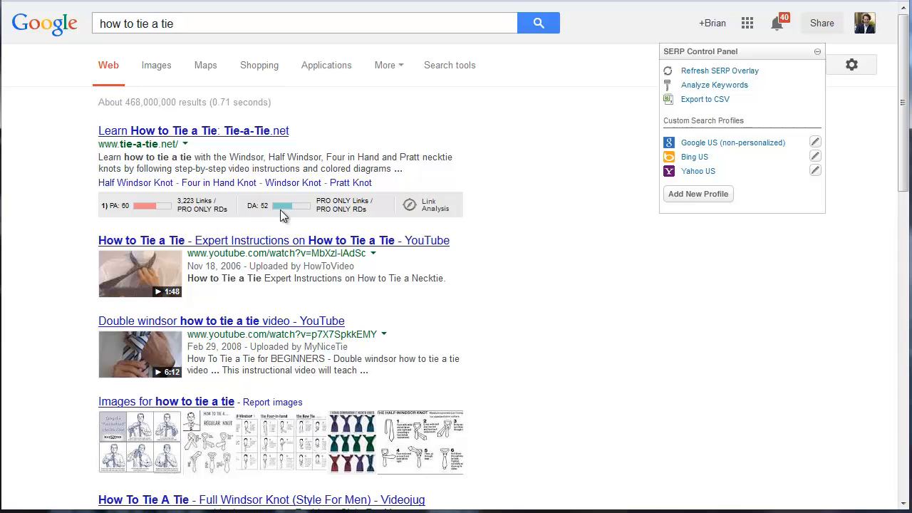
pyautogui.moveTo(256, 214)
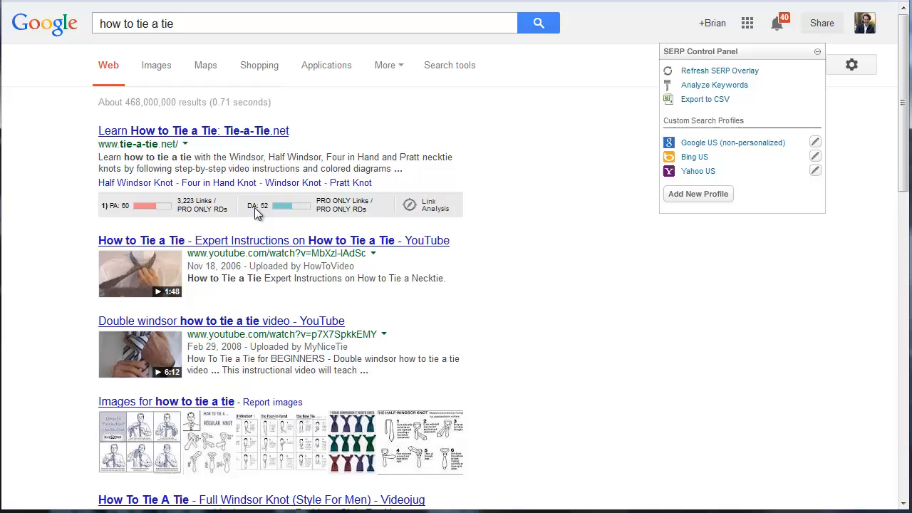
pyautogui.moveTo(114, 213)
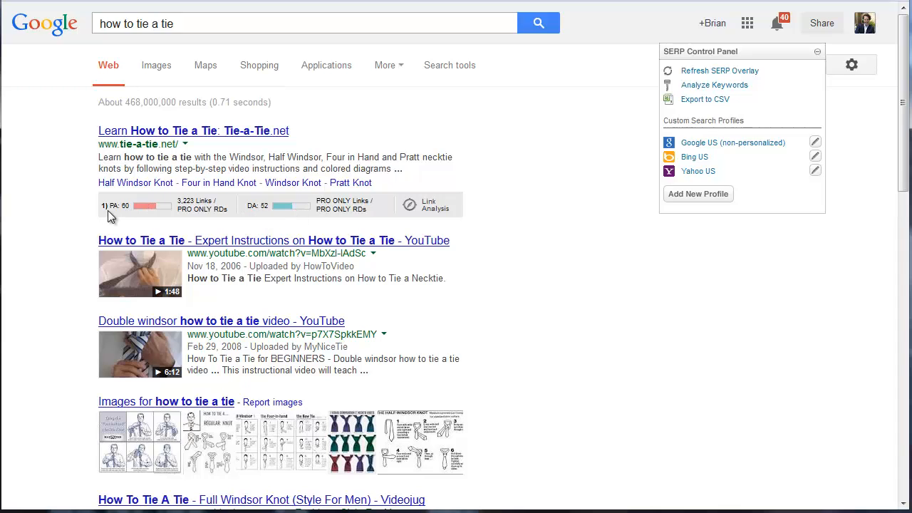
pyautogui.moveTo(277, 291)
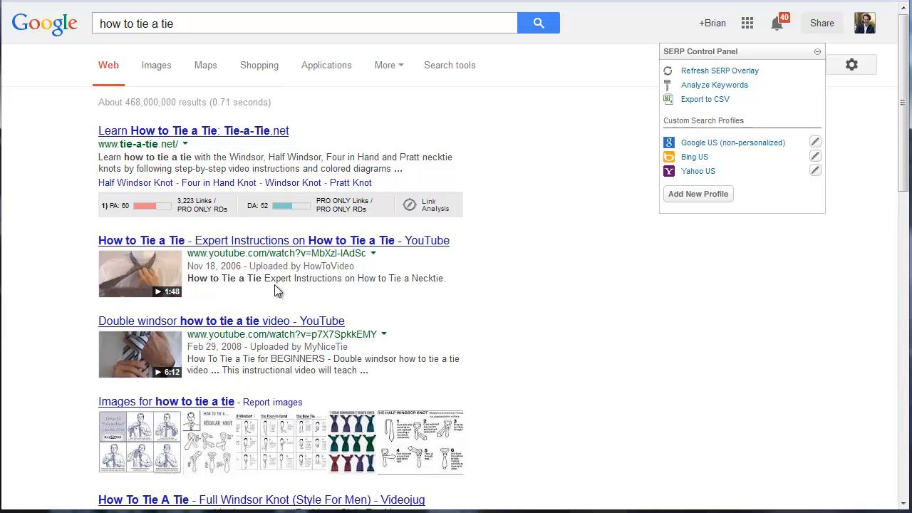
pyautogui.moveTo(143, 321)
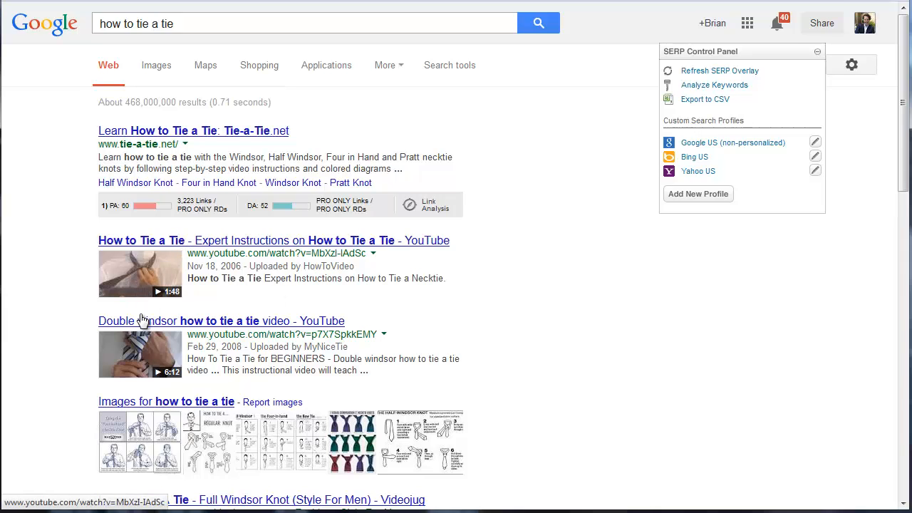
pyautogui.moveTo(479, 331)
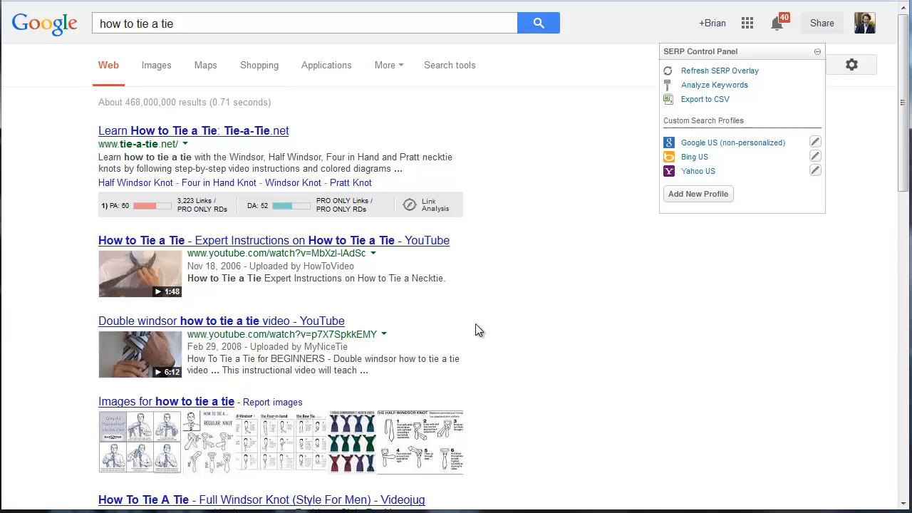
pyautogui.scroll(-3)
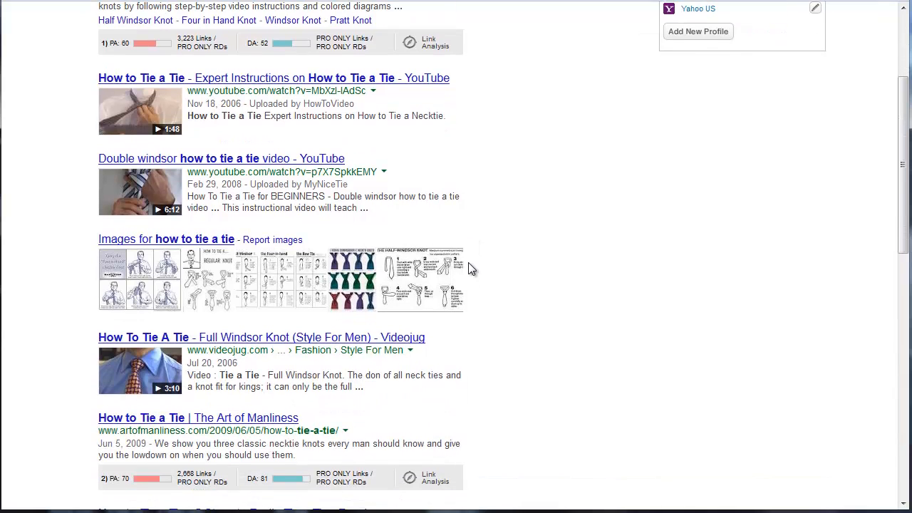
pyautogui.scroll(-3)
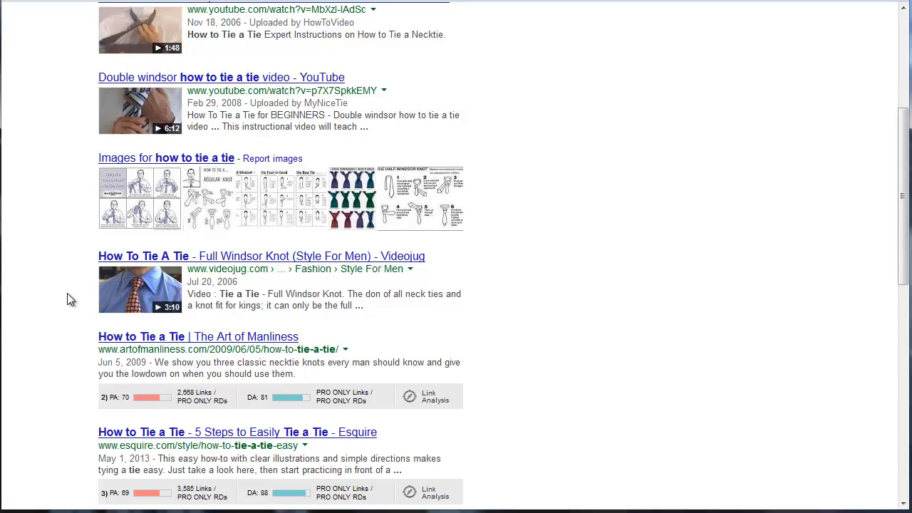
pyautogui.moveTo(80, 282)
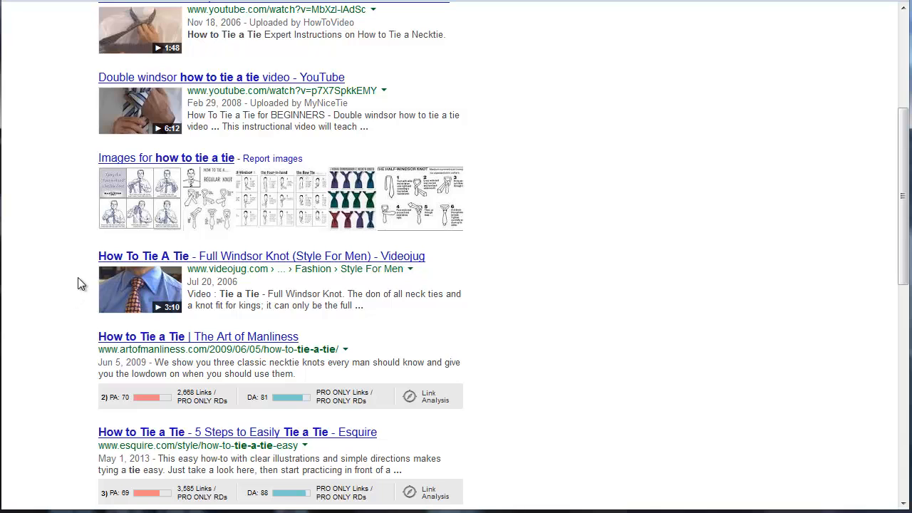
pyautogui.scroll(-3)
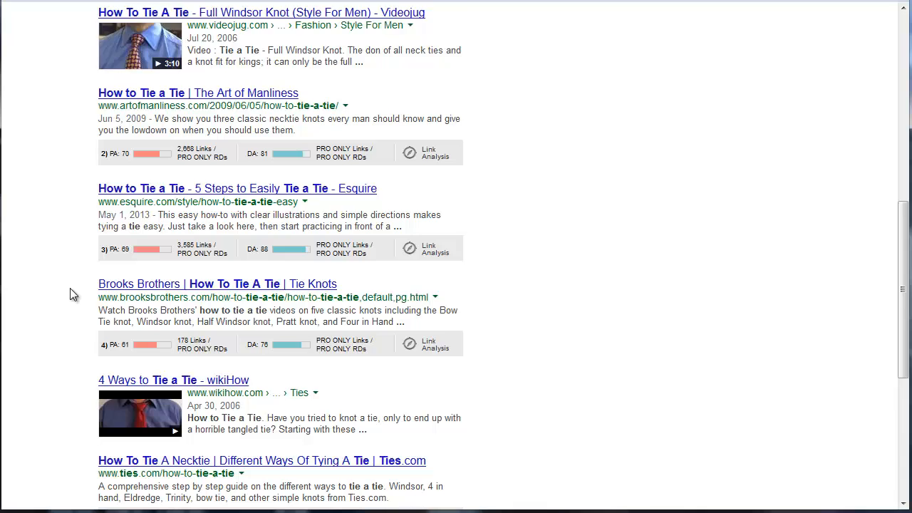
pyautogui.scroll(-3)
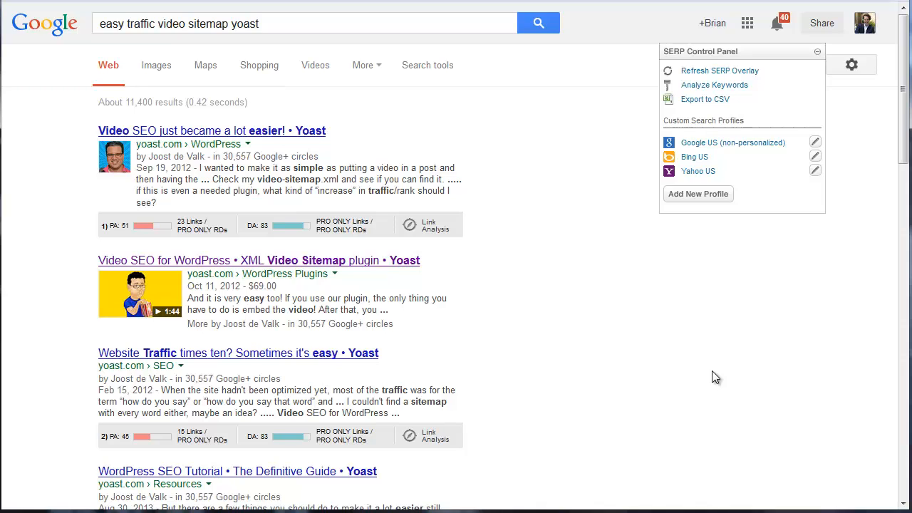
pyautogui.moveTo(155, 293)
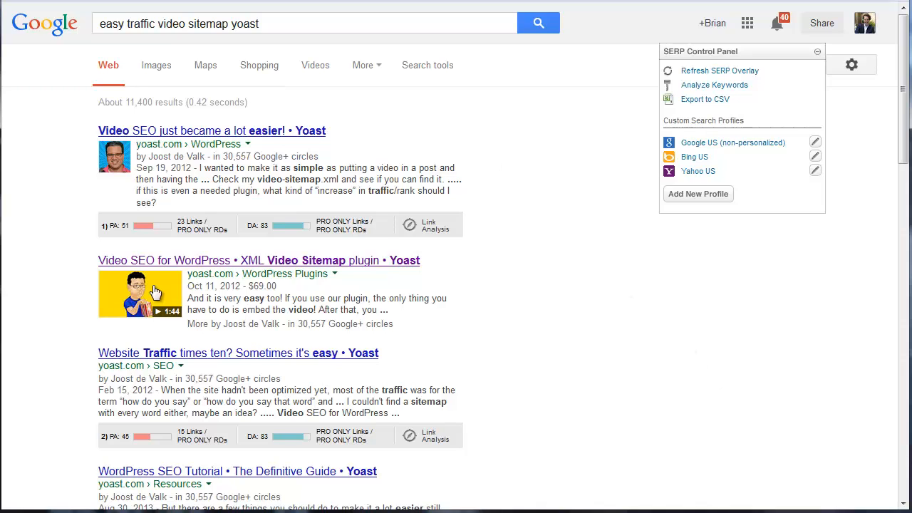
pyautogui.moveTo(98, 322)
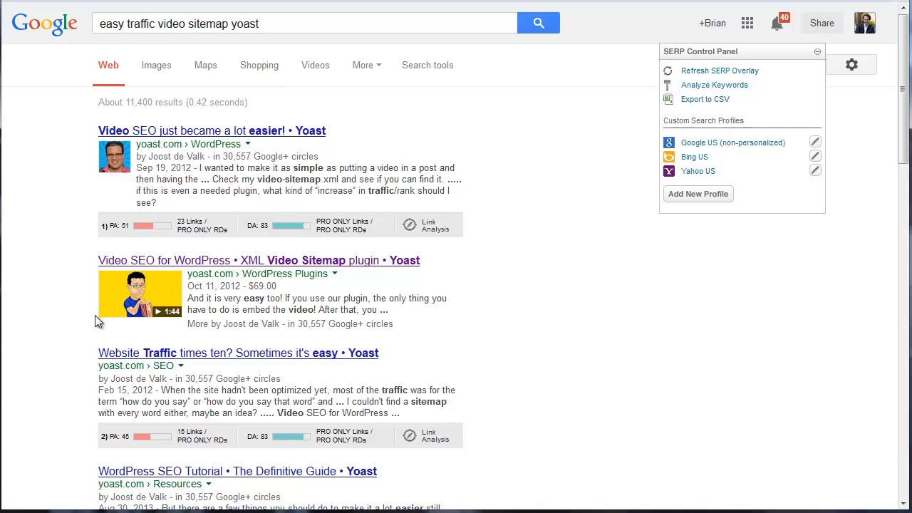
pyautogui.moveTo(456, 308)
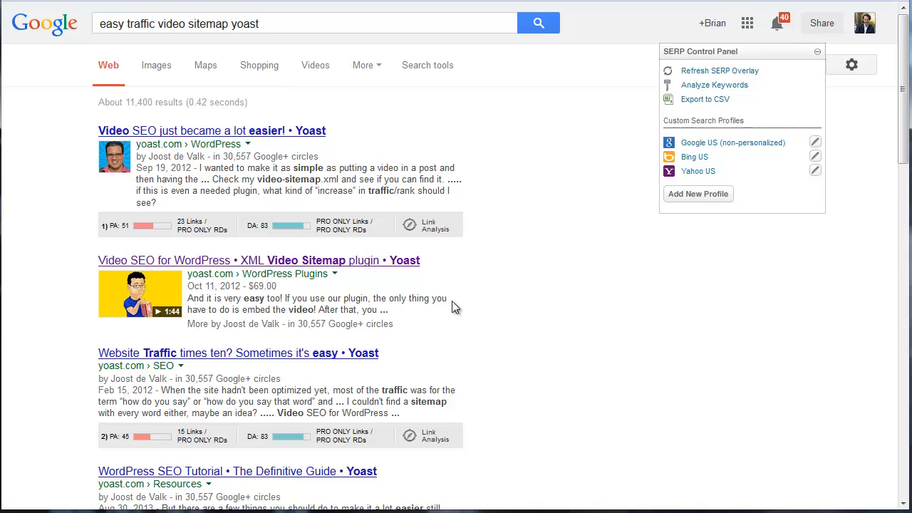
pyautogui.moveTo(398, 259)
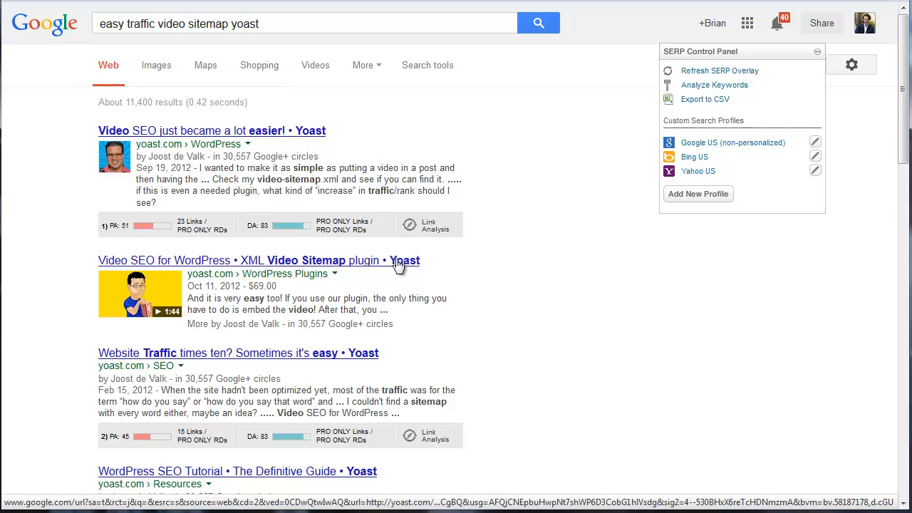
# Open Yoast's Video SEO for WordPress plugin page from the search results
pyautogui.click(260, 259)
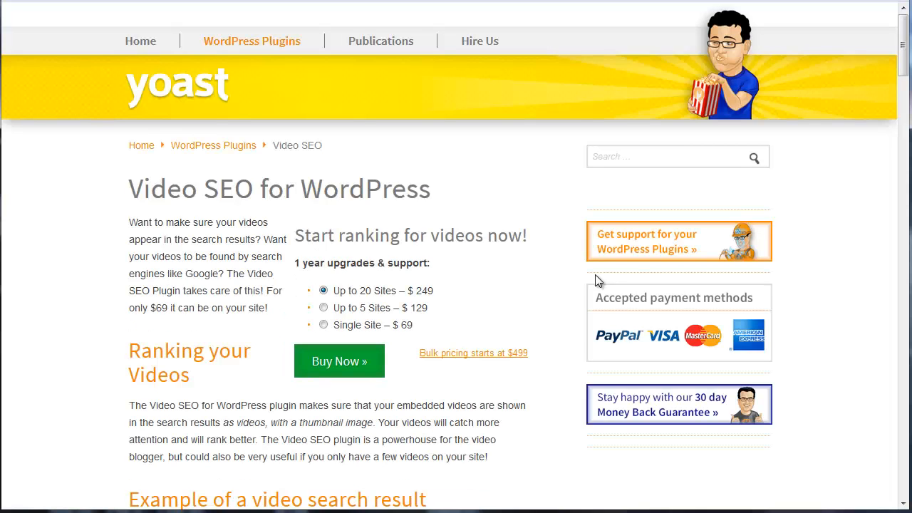
pyautogui.moveTo(198, 141)
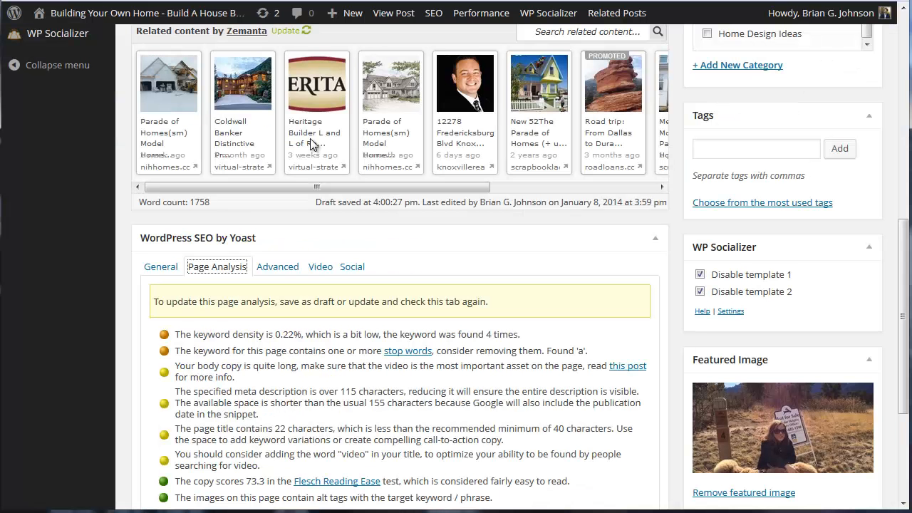
# Open the Building A House Blog site from the admin bar in a new window
pyautogui.rightClick(143, 13)
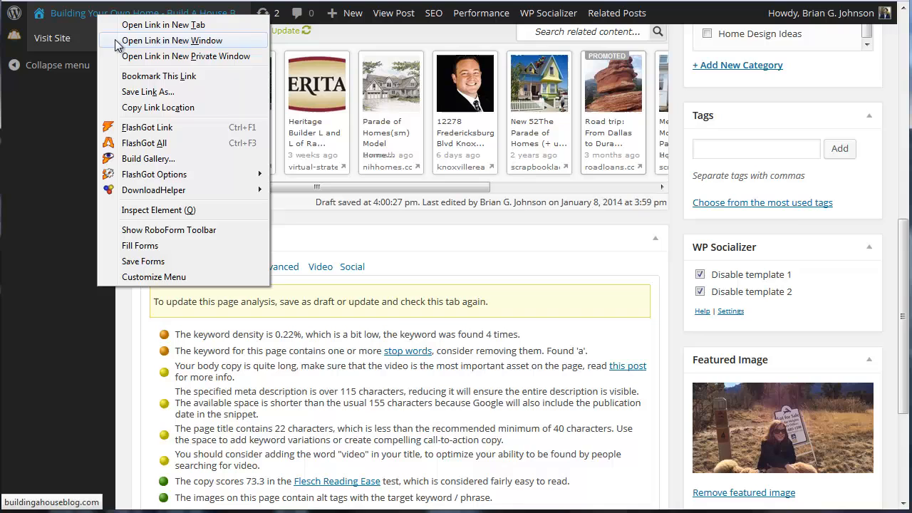
pyautogui.click(163, 40)
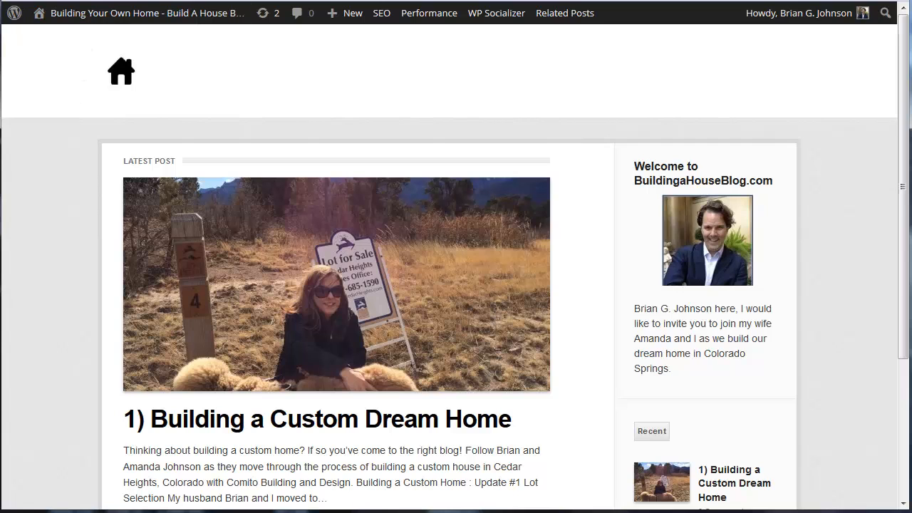
pyautogui.moveTo(101, 216)
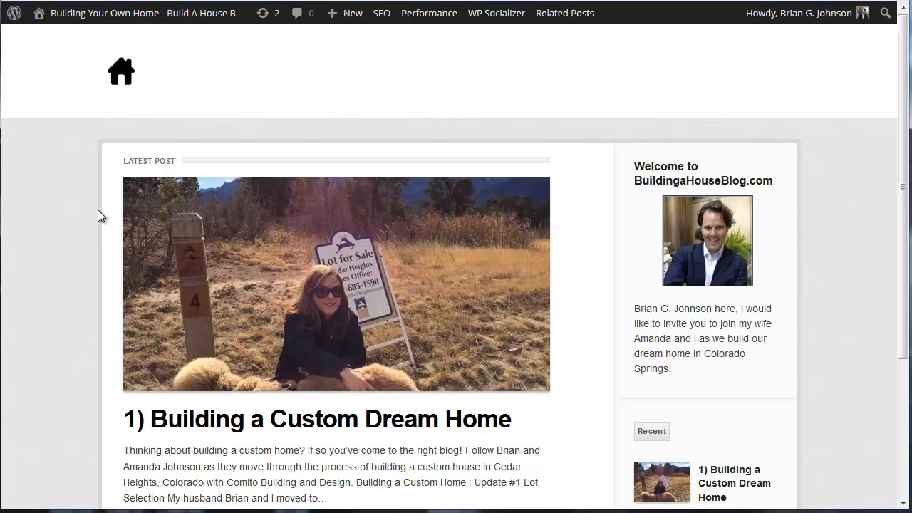
# Scroll the Building a Custom Dream Home post to its embedded video and play Lot Six in Pace Park
pyautogui.scroll(-3)
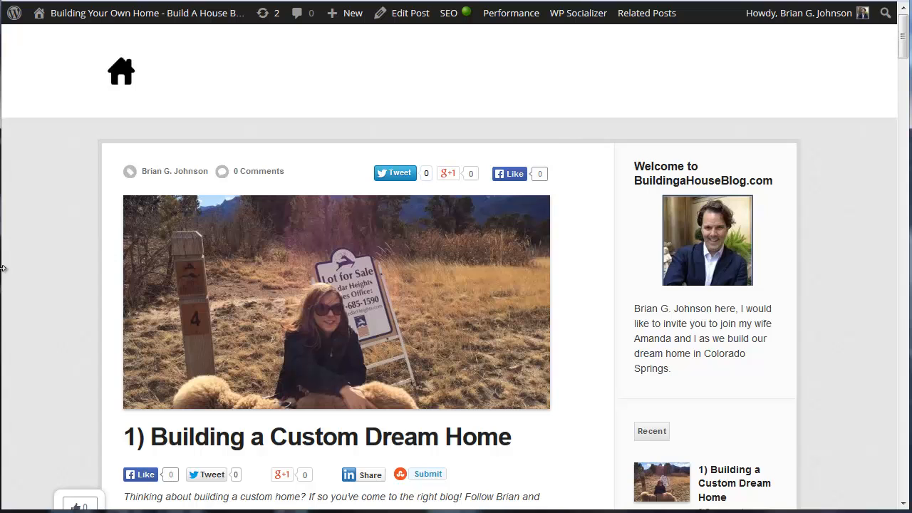
pyautogui.moveTo(27, 230)
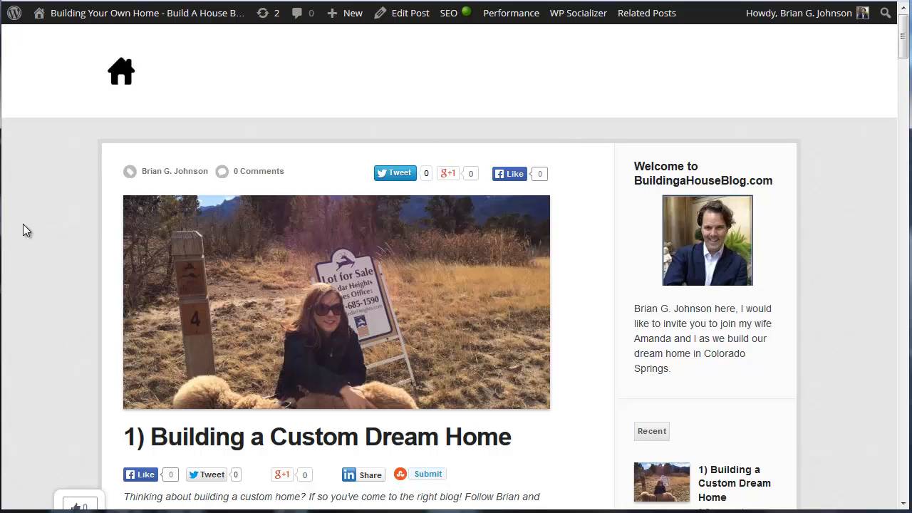
pyautogui.scroll(-3)
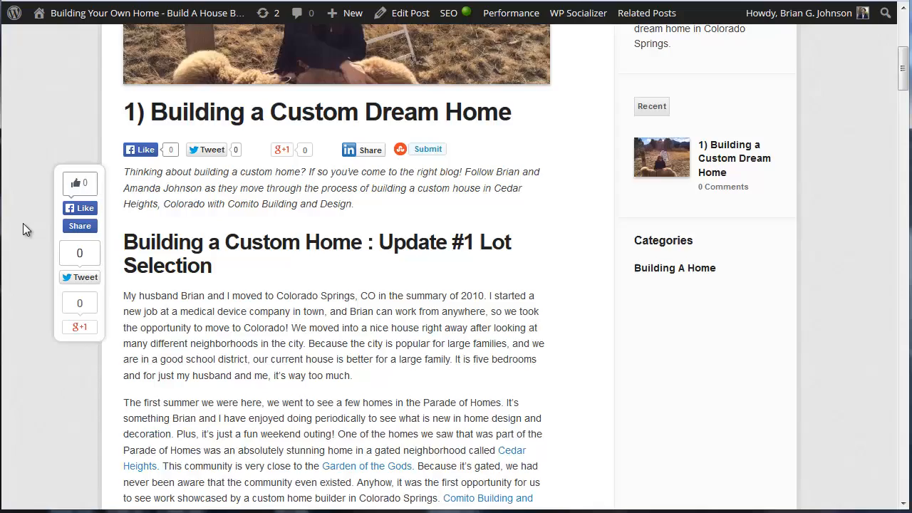
pyautogui.scroll(-3)
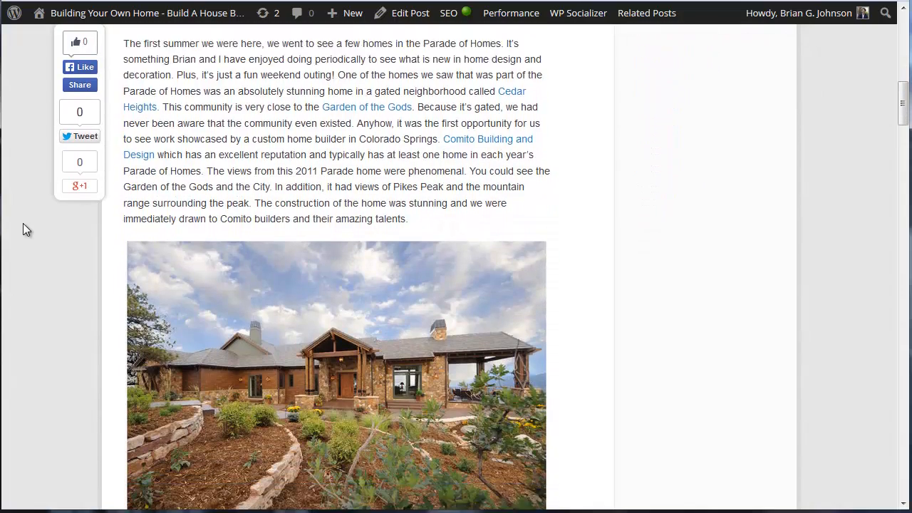
pyautogui.scroll(-3)
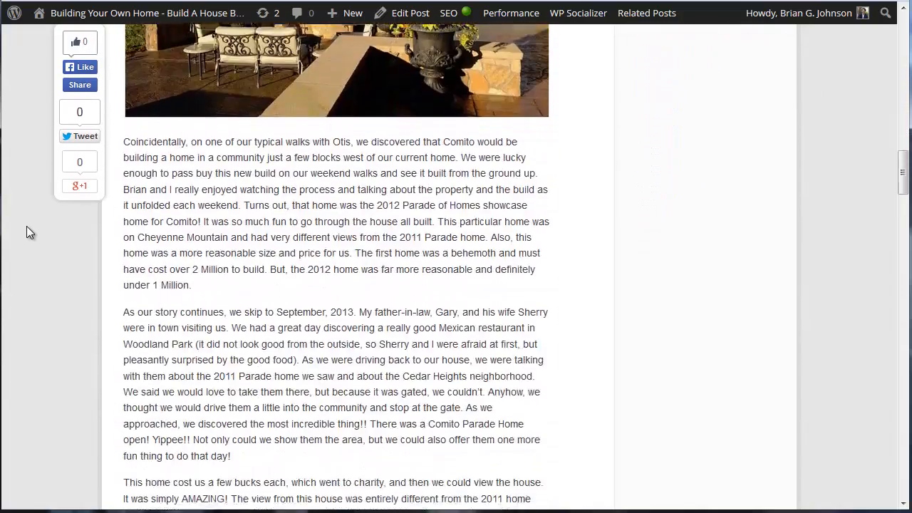
pyautogui.scroll(-3)
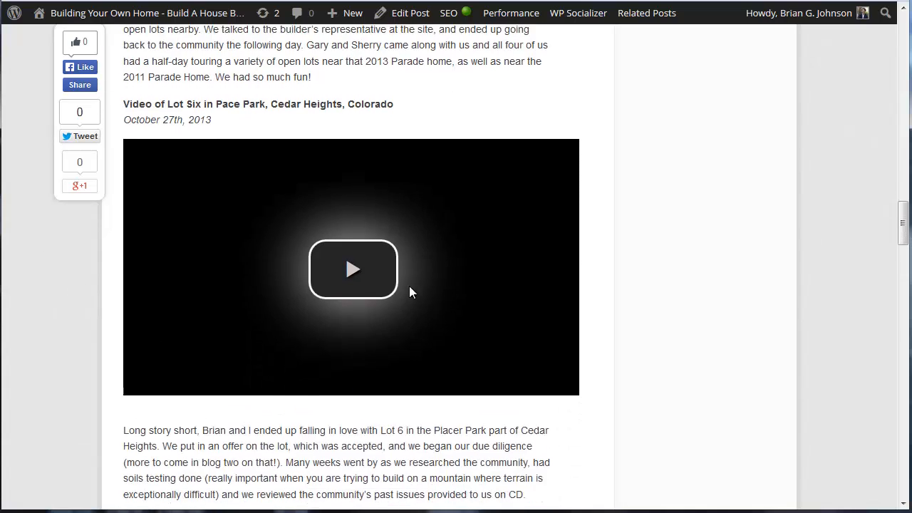
pyautogui.click(354, 269)
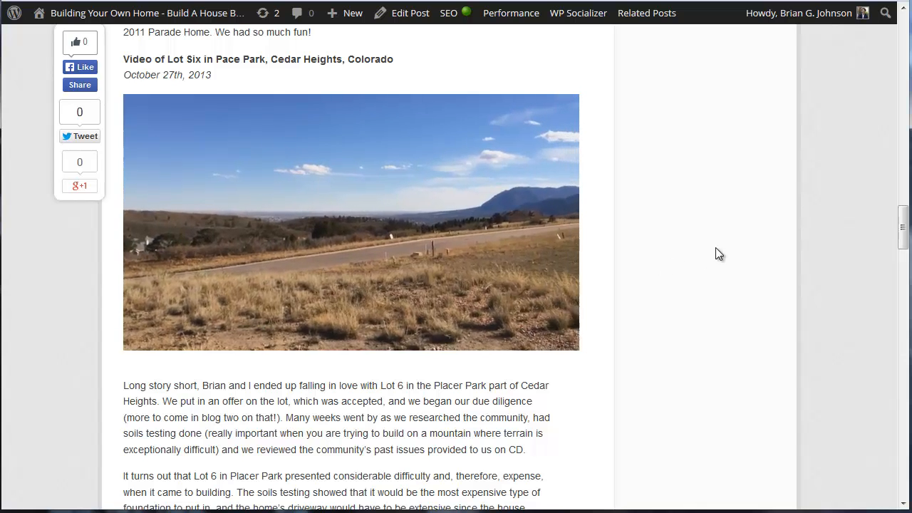
pyautogui.scroll(3)
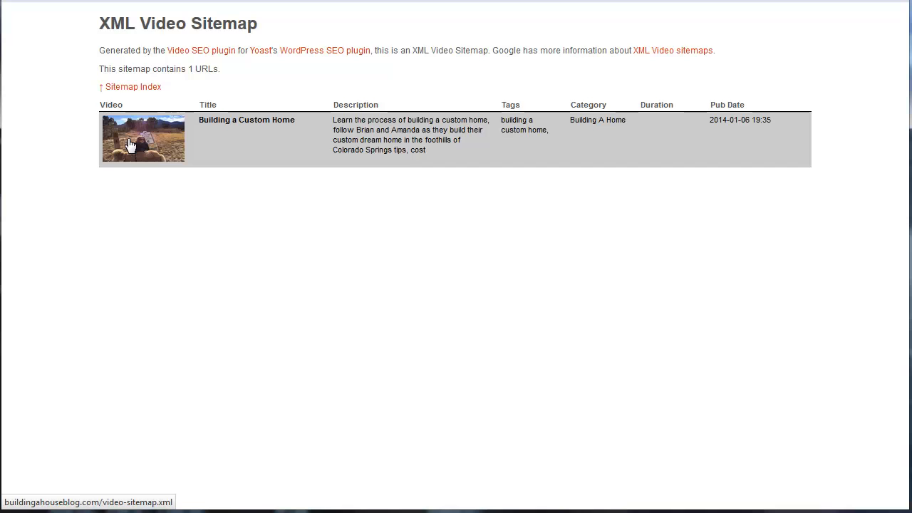
pyautogui.moveTo(165, 151)
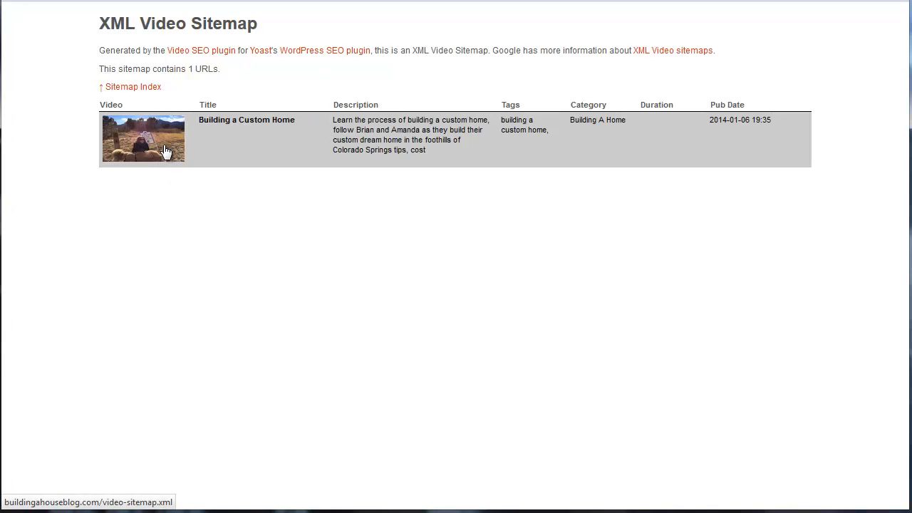
pyautogui.moveTo(245, 120)
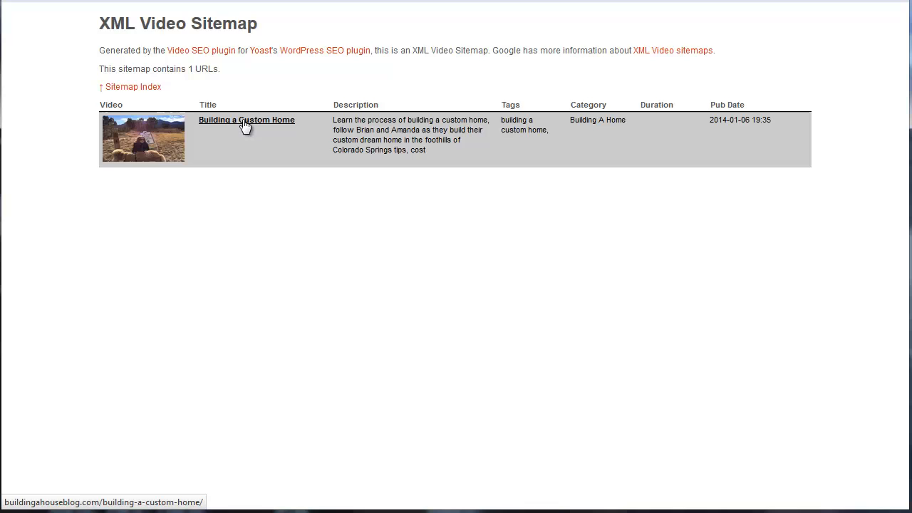
# Open the Building a Custom Home post from the XML video sitemap listing
pyautogui.click(245, 119)
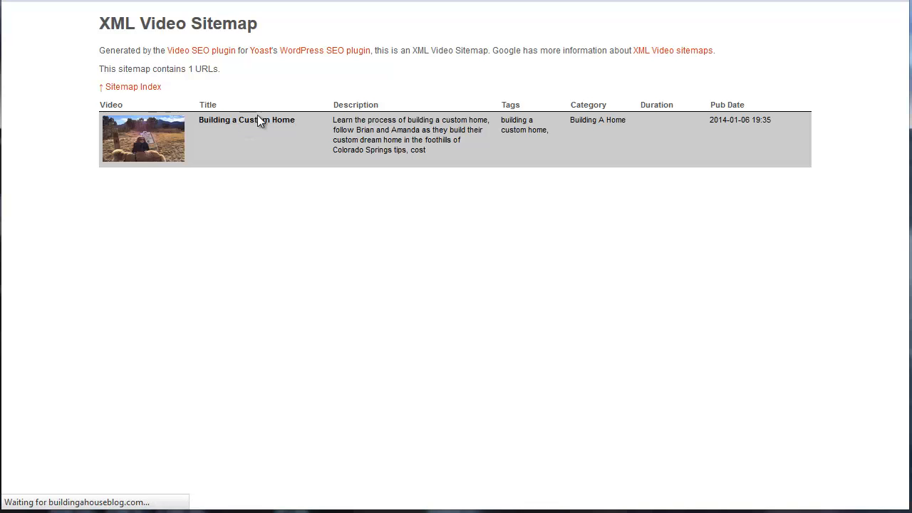
pyautogui.moveTo(245, 119)
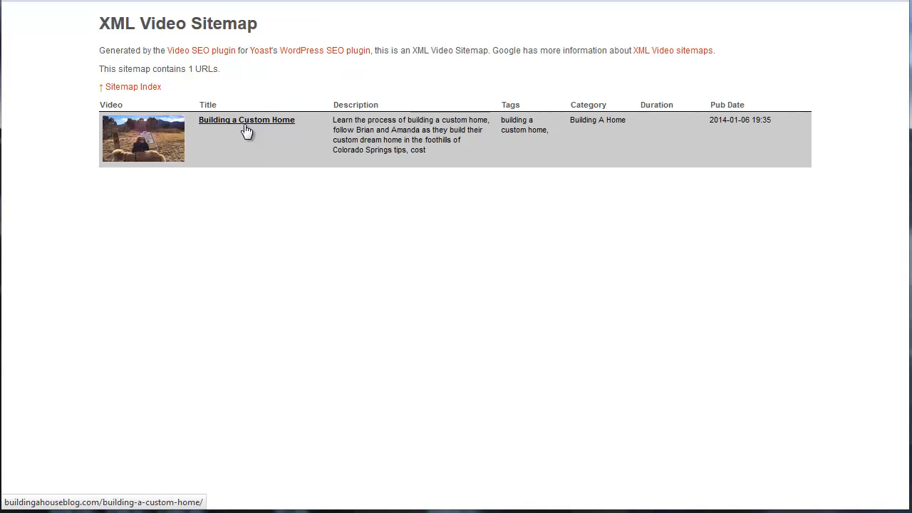
pyautogui.click(245, 119)
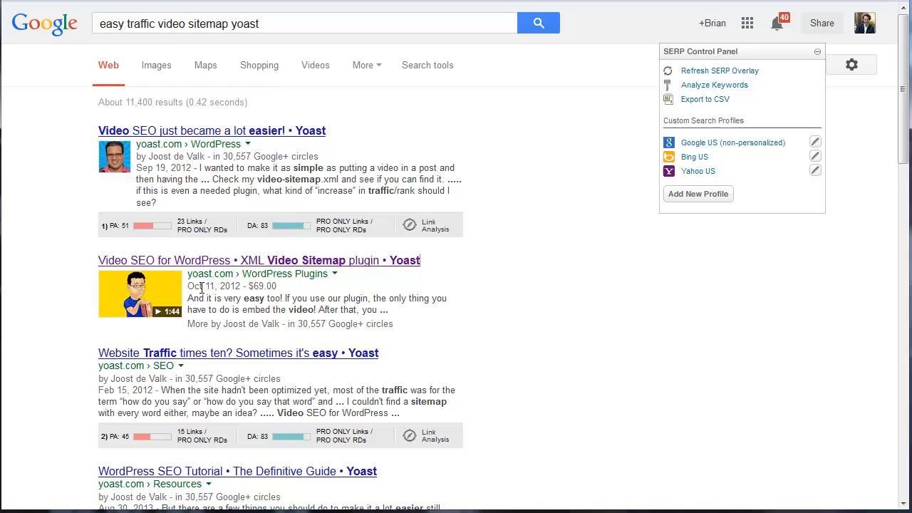
pyautogui.moveTo(572, 218)
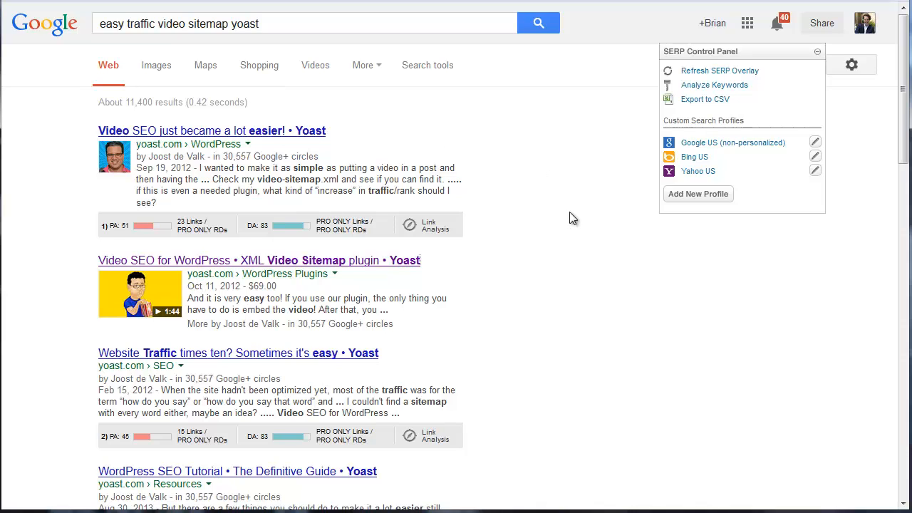
pyautogui.moveTo(376, 292)
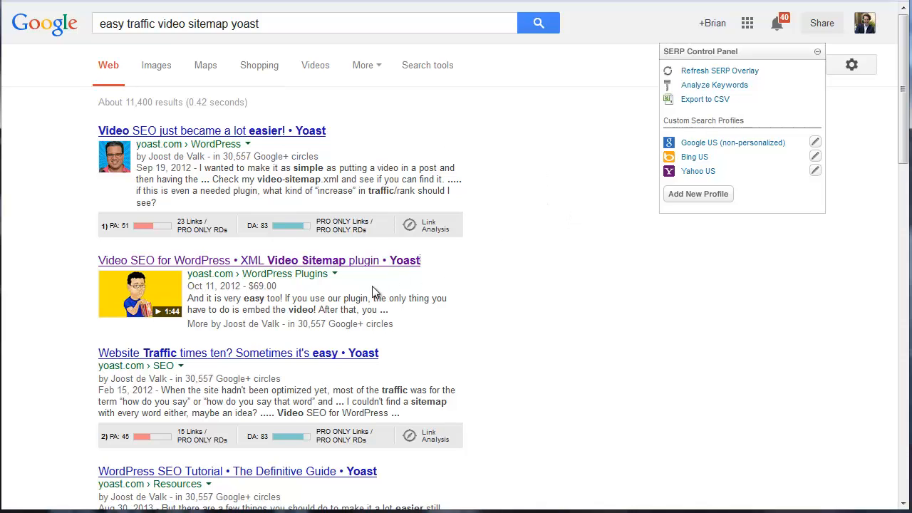
pyautogui.moveTo(322, 297)
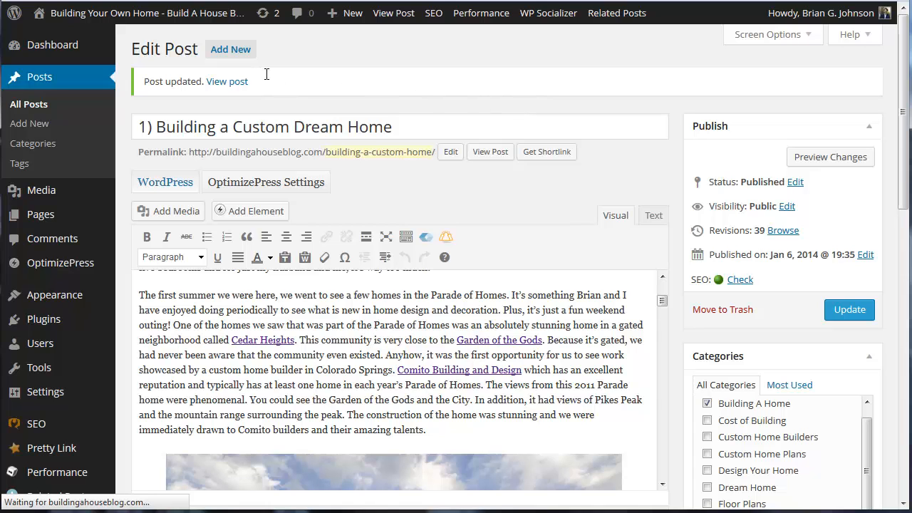
pyautogui.moveTo(268, 79)
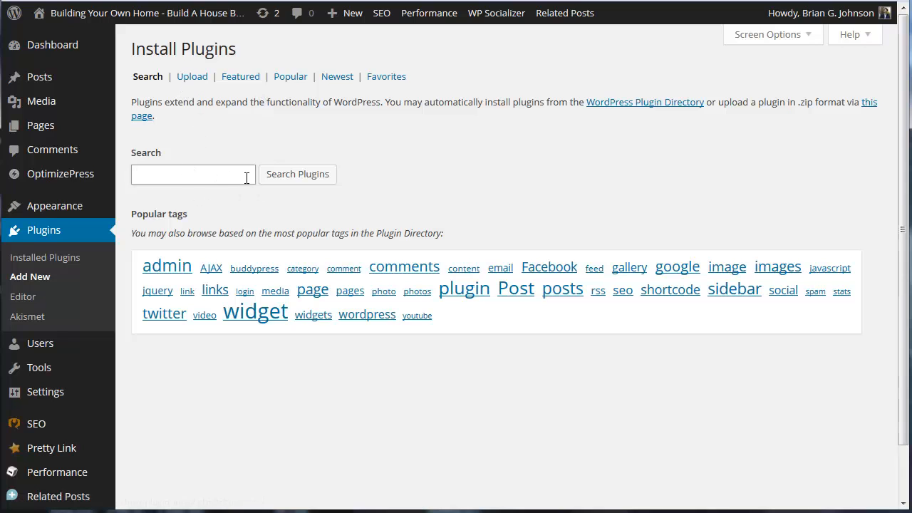
pyautogui.moveTo(293, 120)
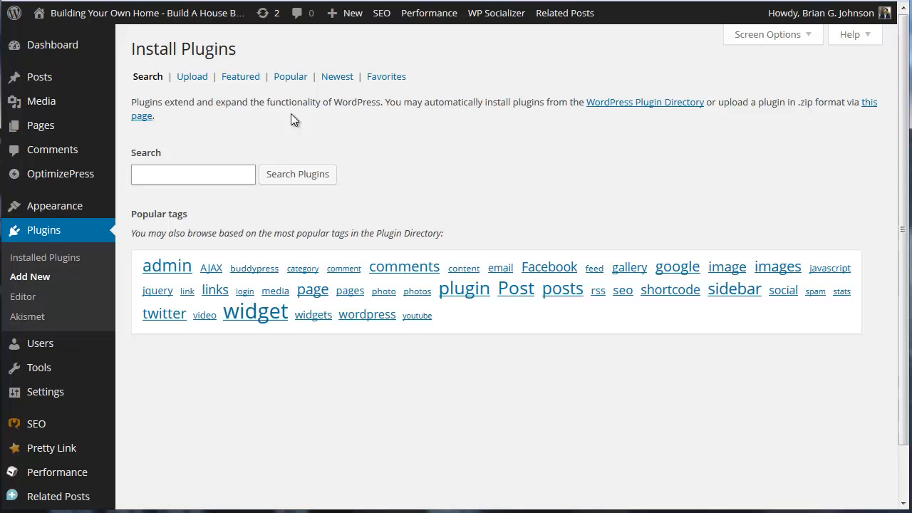
# Scroll the WordPress admin toward the Plugins > Add New page
pyautogui.scroll(-3)
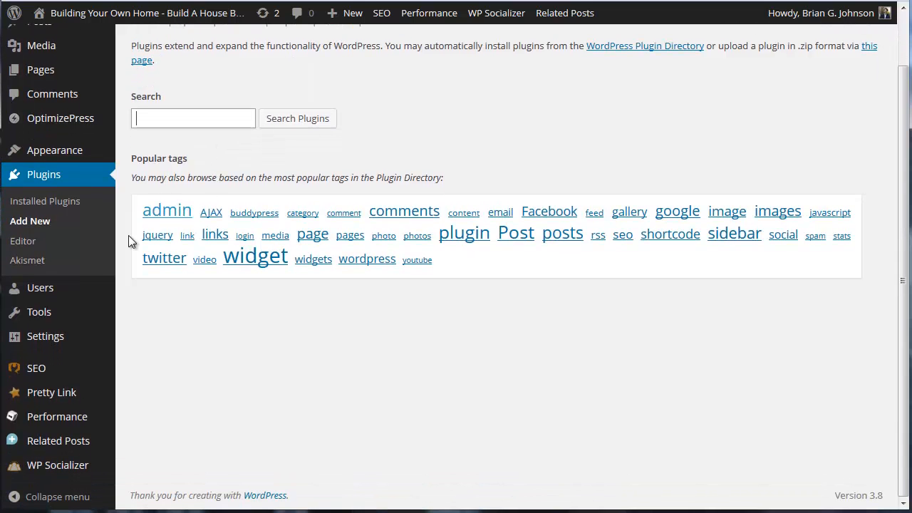
pyautogui.moveTo(283, 353)
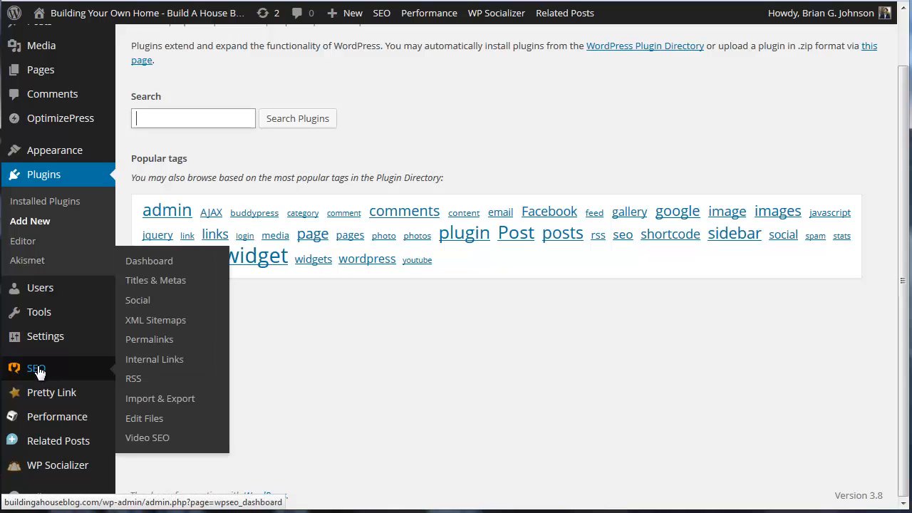
pyautogui.moveTo(46, 370)
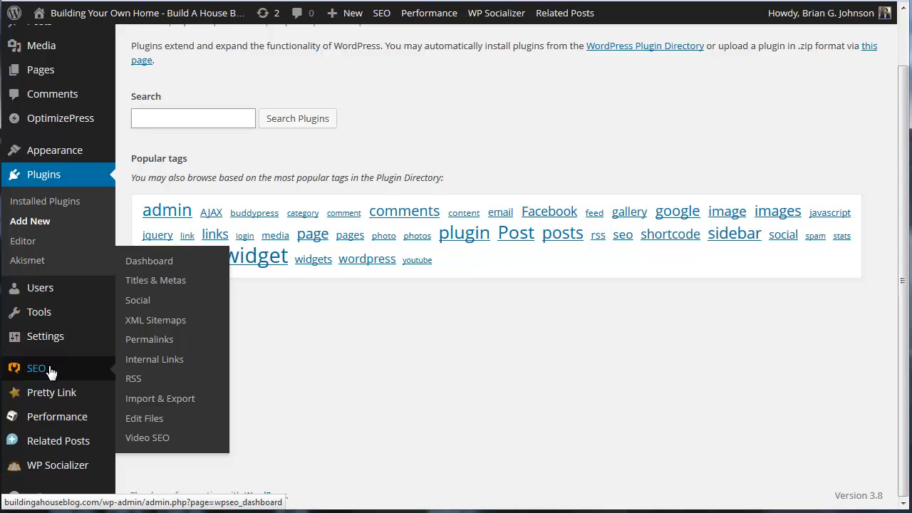
pyautogui.moveTo(148, 438)
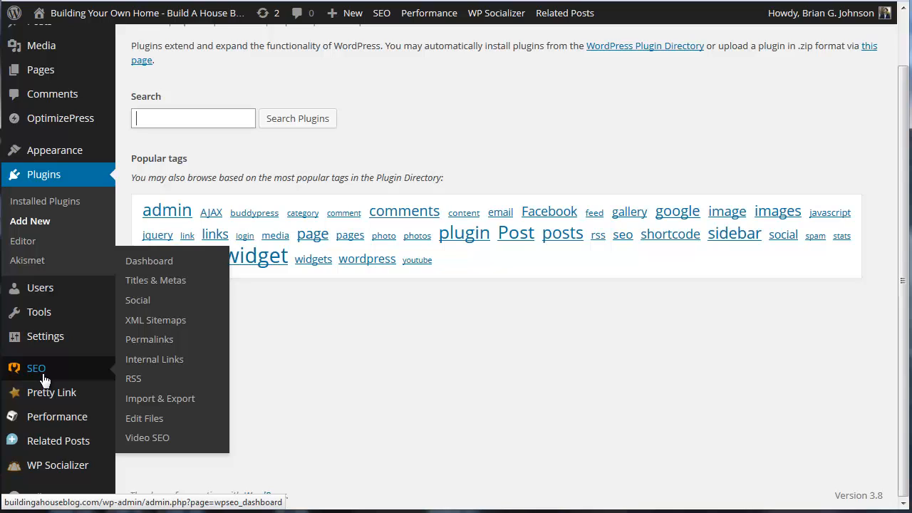
pyautogui.moveTo(146, 427)
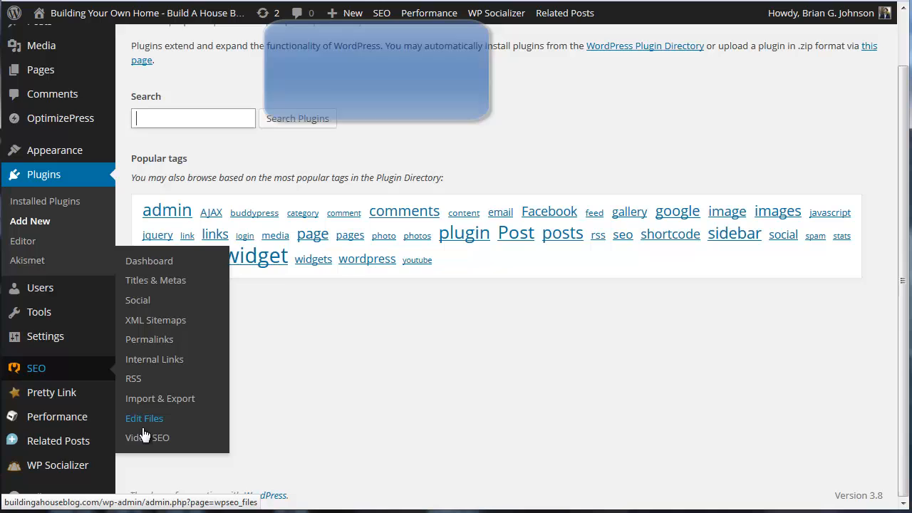
pyautogui.moveTo(142, 441)
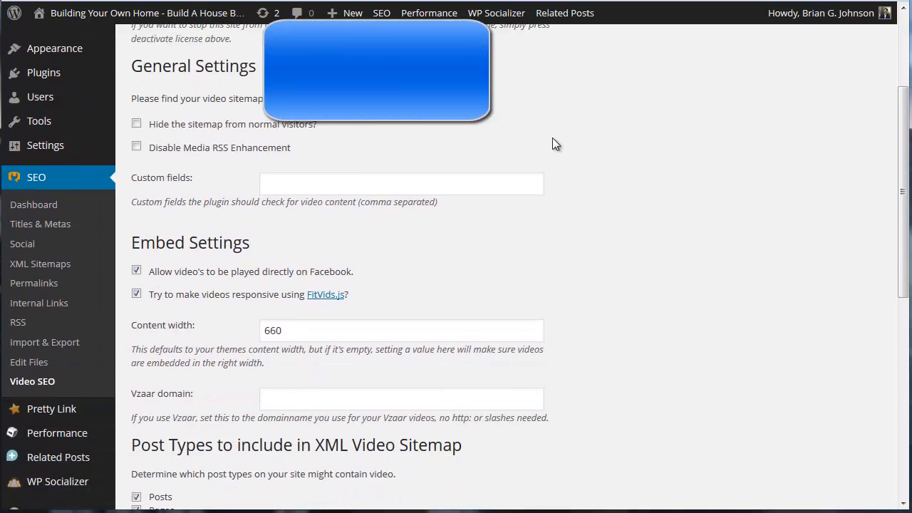
# Review the Video SEO settings, then show the Installed Plugins list
pyautogui.scroll(3)
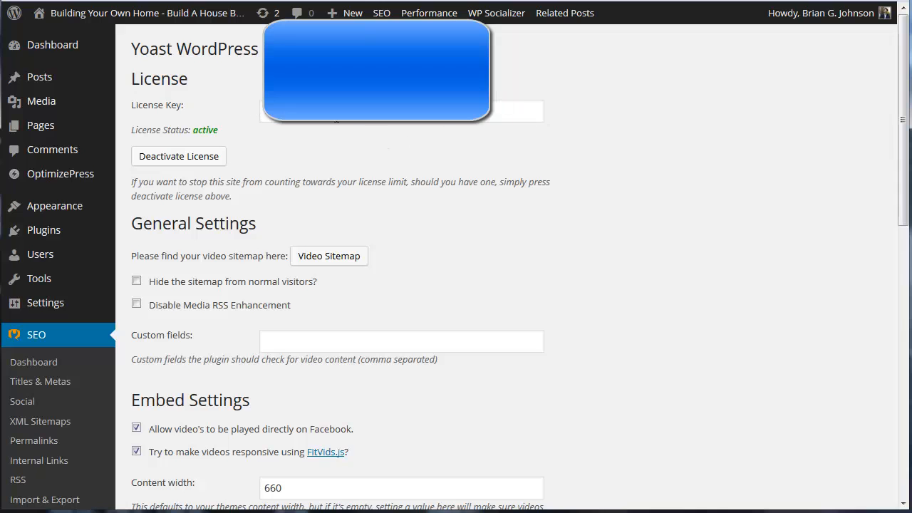
pyautogui.scroll(-3)
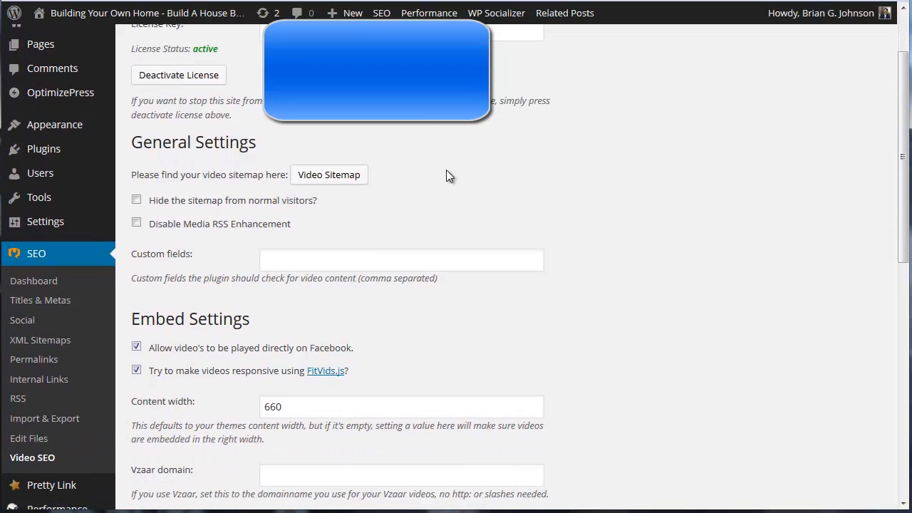
pyautogui.scroll(-3)
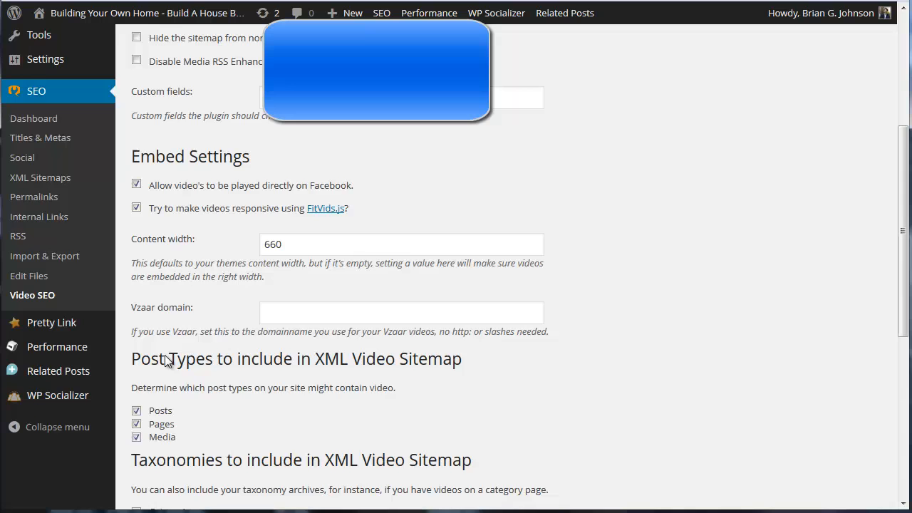
pyautogui.scroll(-3)
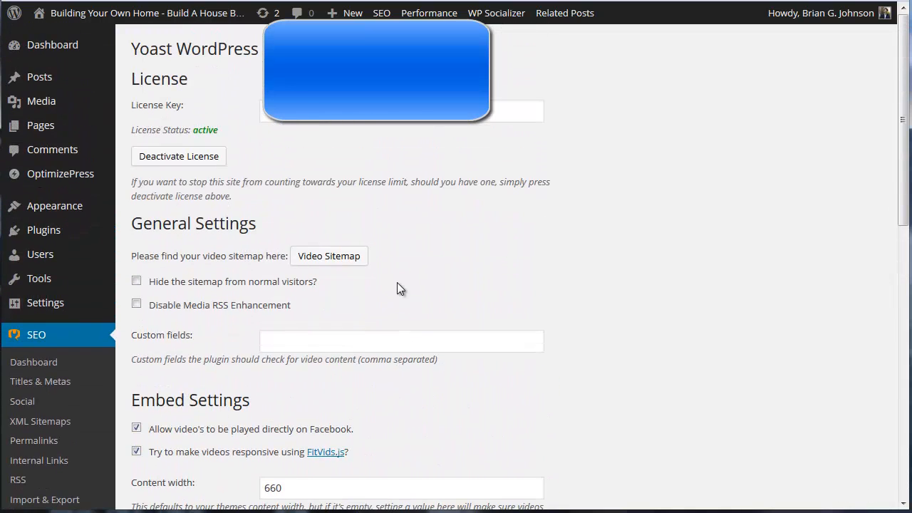
pyautogui.moveTo(68, 248)
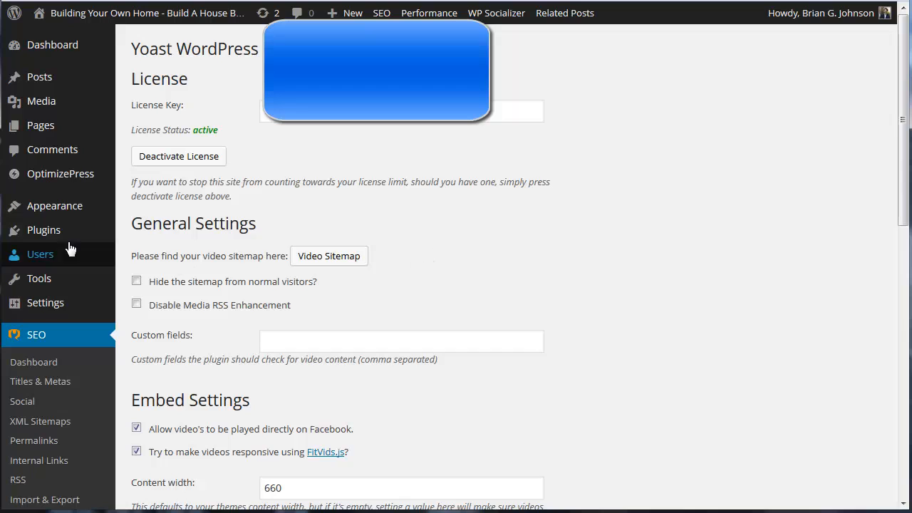
pyautogui.click(43, 229)
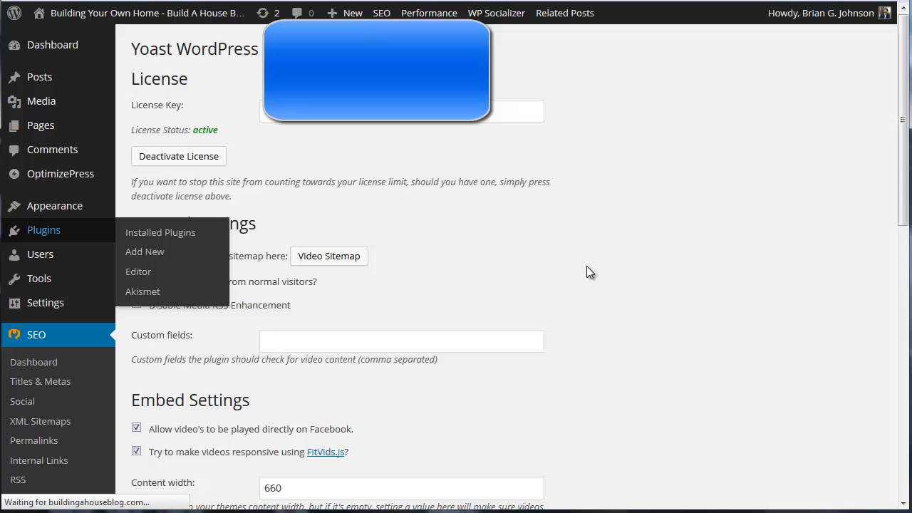
pyautogui.click(160, 232)
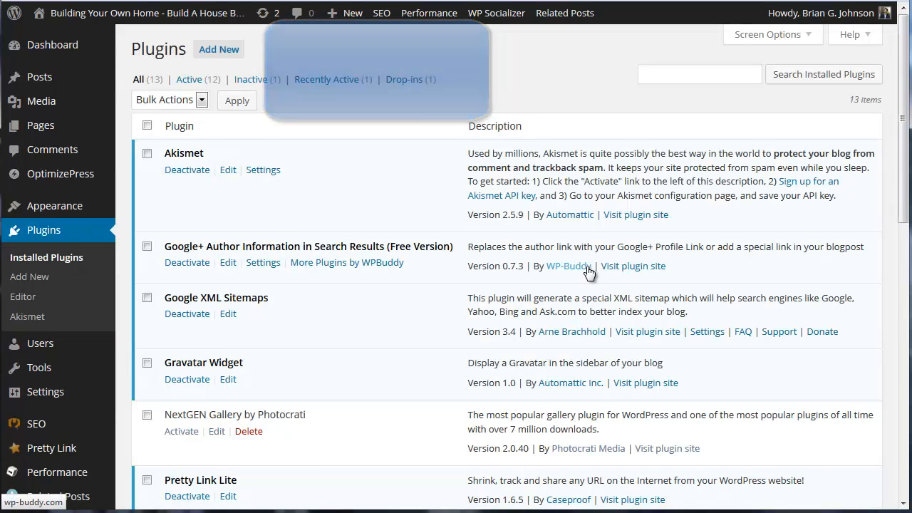
pyautogui.scroll(-3)
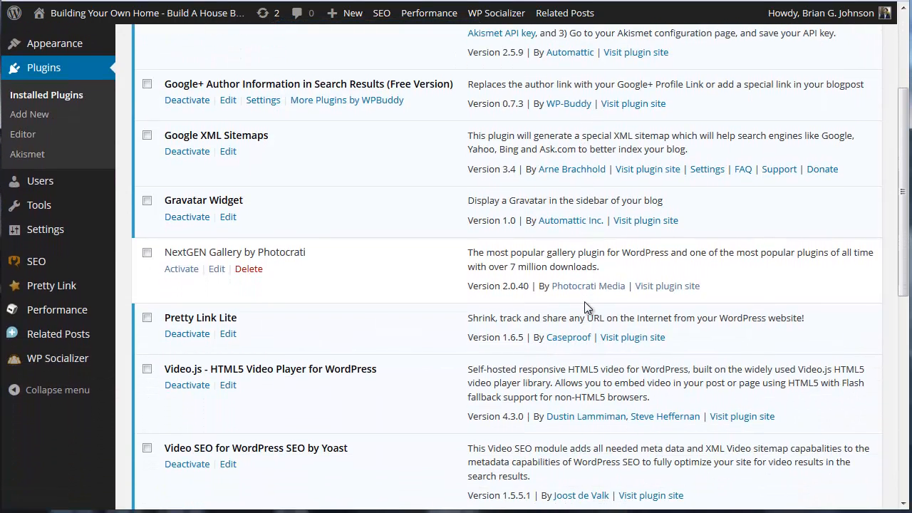
pyautogui.scroll(-3)
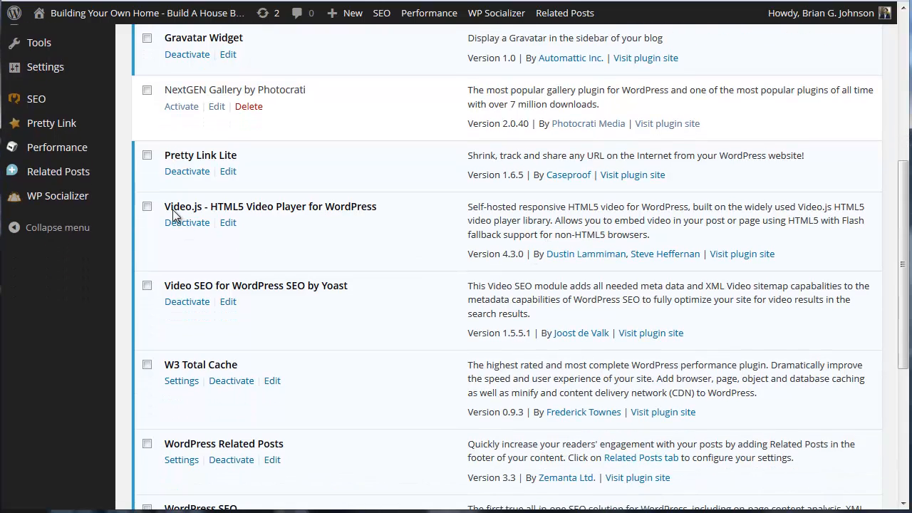
pyautogui.moveTo(262, 216)
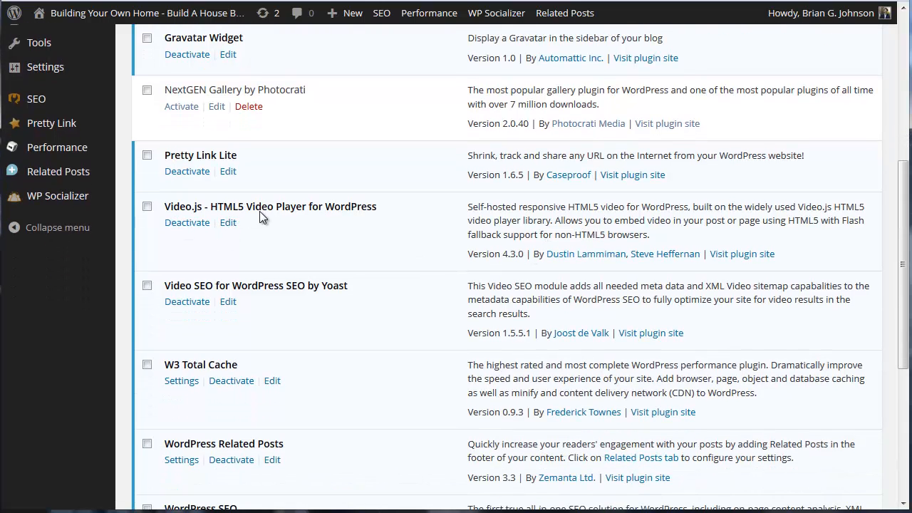
pyautogui.moveTo(304, 215)
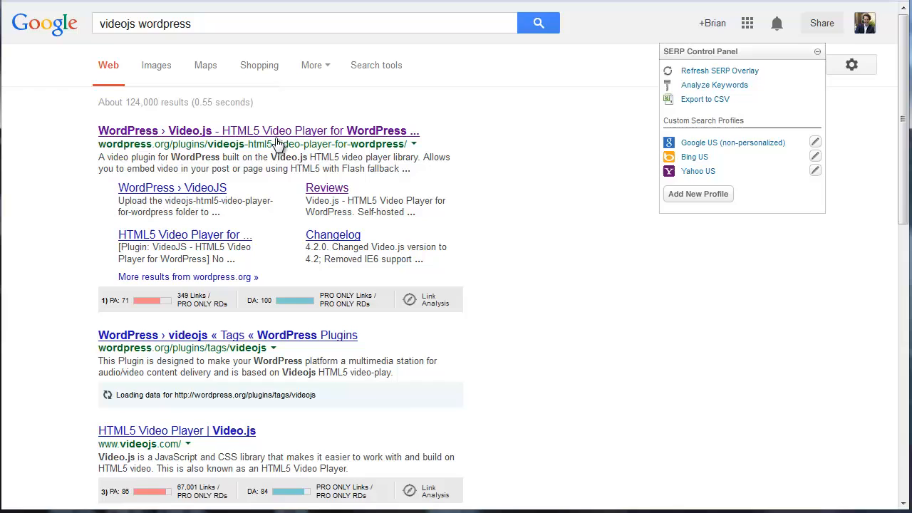
# Open the Video.js HTML5 Video Player page on WordPress.org and look over it
pyautogui.click(259, 131)
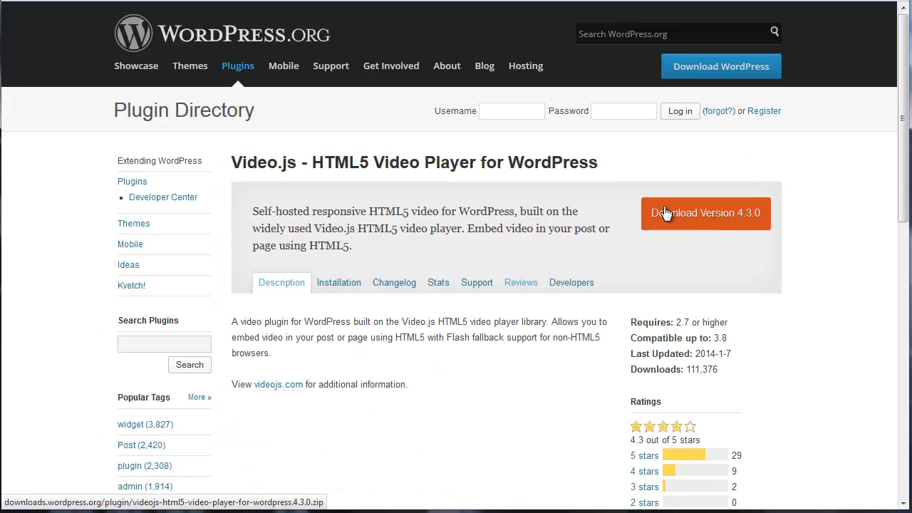
pyautogui.scroll(-3)
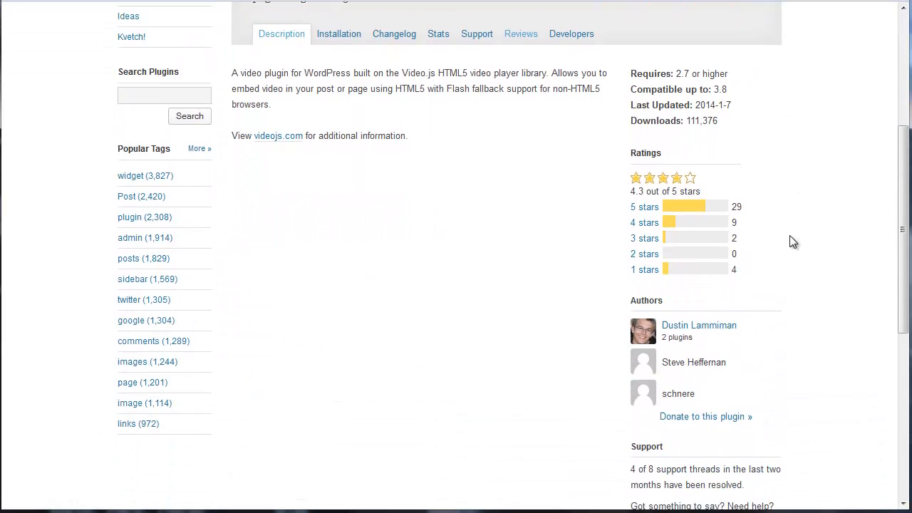
pyautogui.scroll(3)
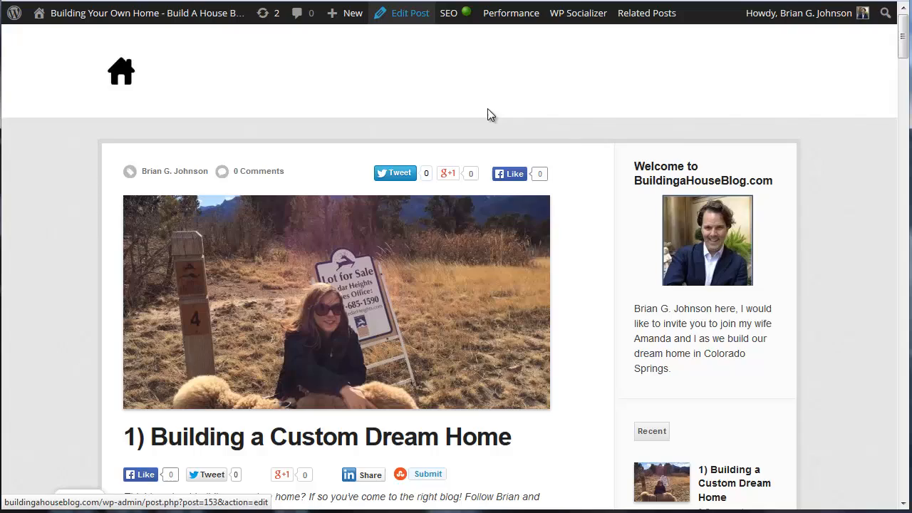
# Edit the Building a Custom Dream Home post and locate its [videojs mp4=...] shortcode in the editor
pyautogui.click(409, 13)
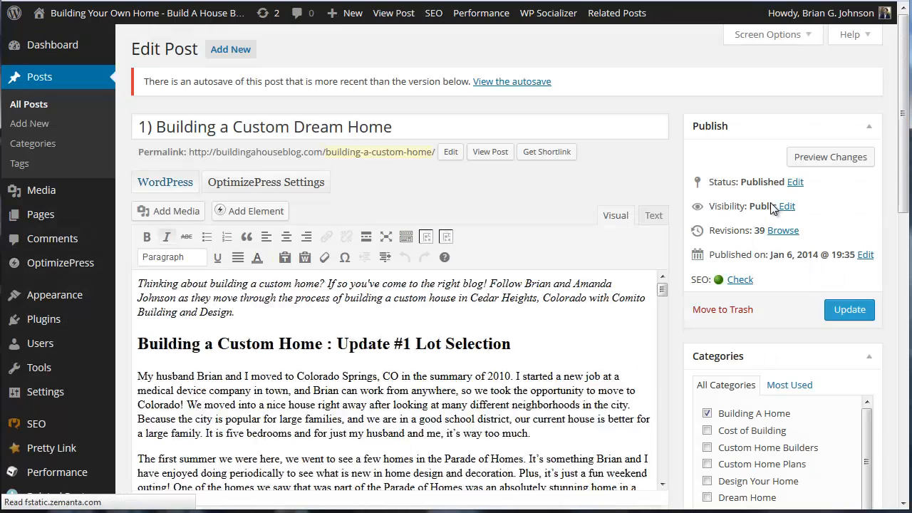
pyautogui.scroll(-3)
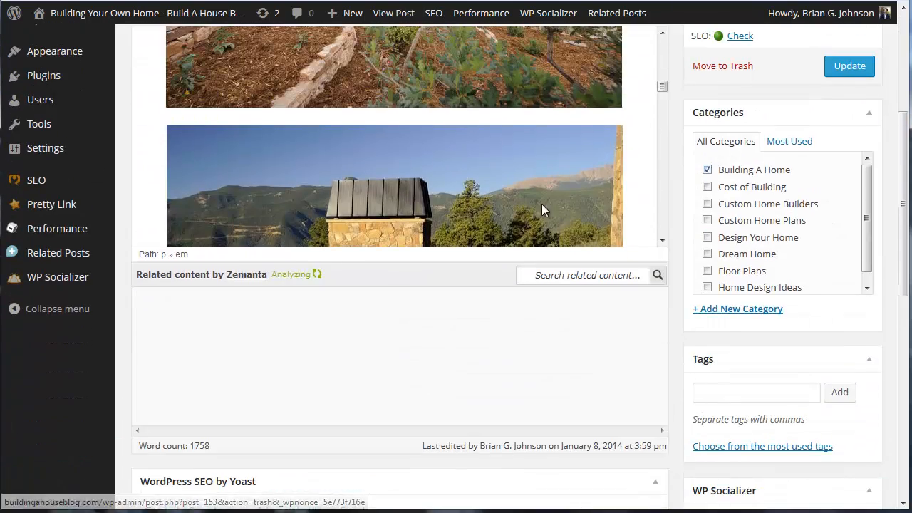
pyautogui.scroll(3)
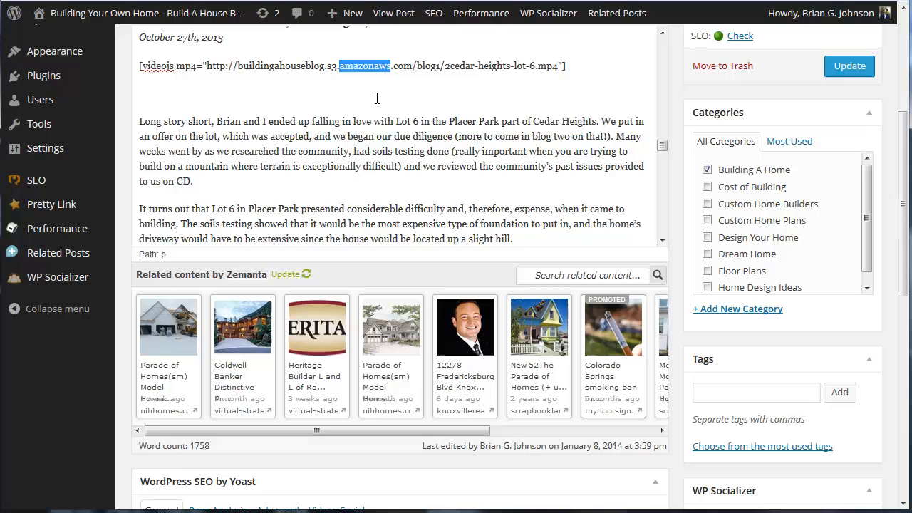
pyautogui.moveTo(363, 126)
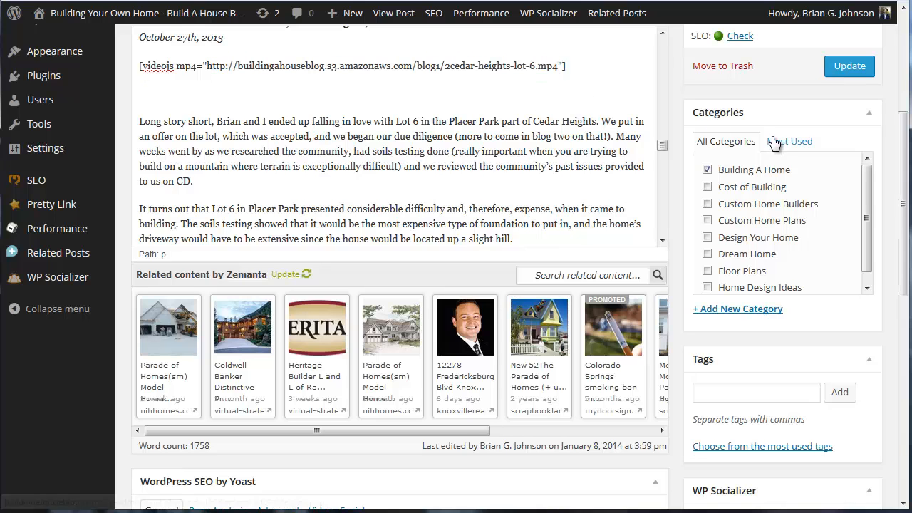
pyautogui.scroll(3)
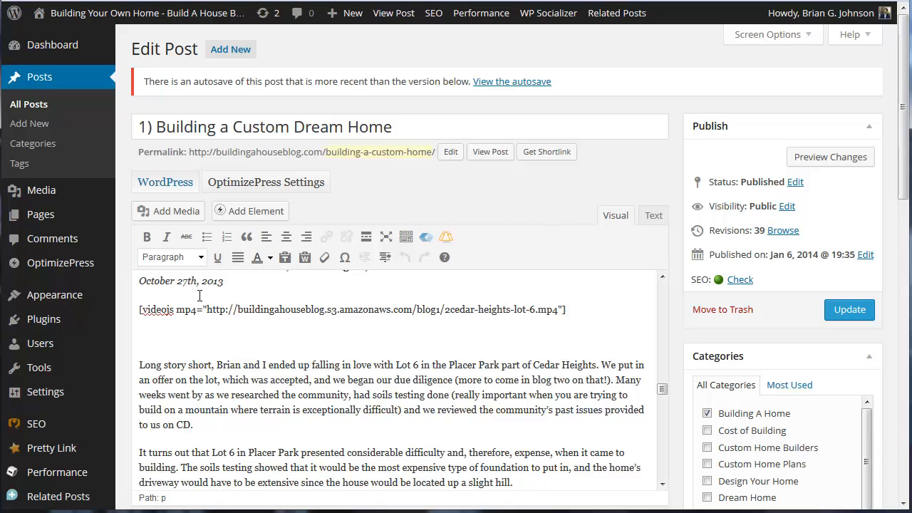
pyautogui.moveTo(595, 245)
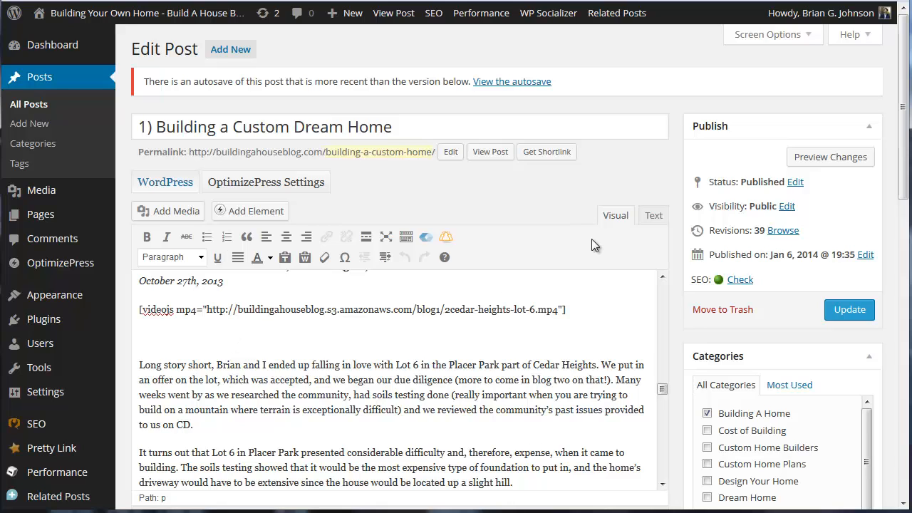
pyautogui.click(141, 336)
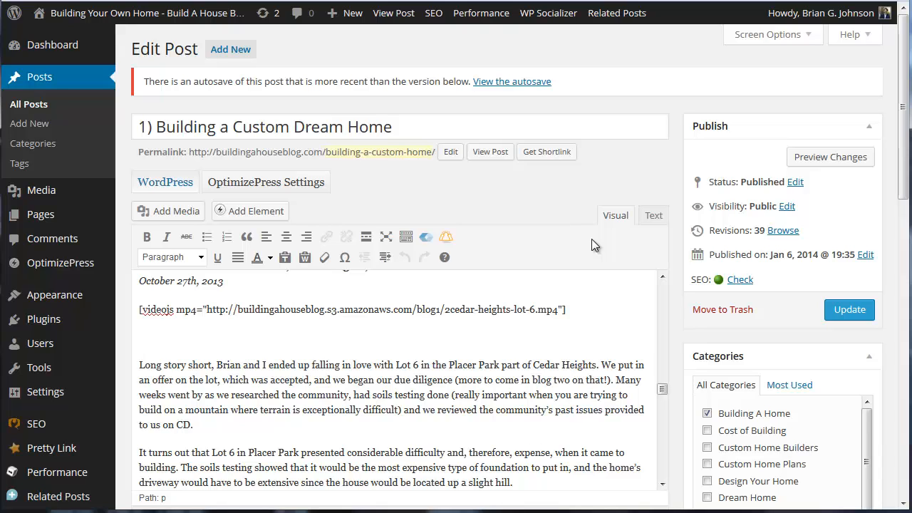
pyautogui.moveTo(786, 256)
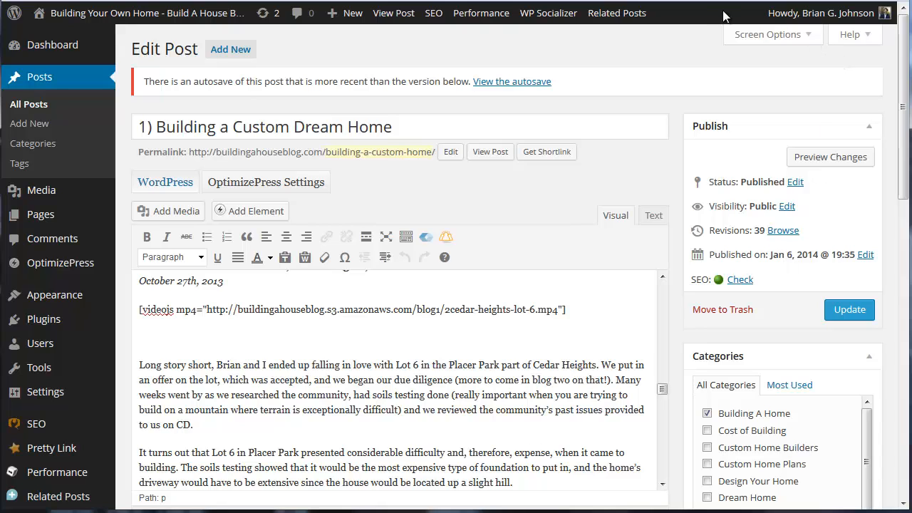
pyautogui.moveTo(721, 43)
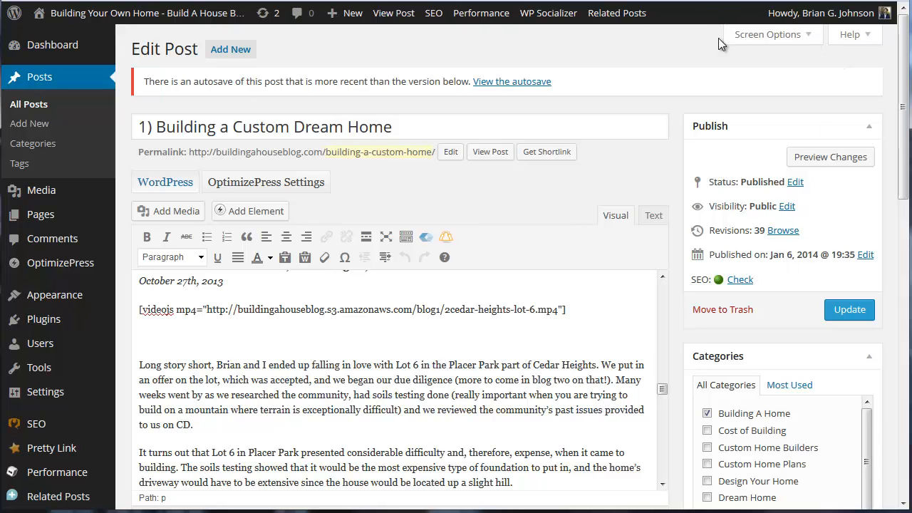
pyautogui.click(143, 337)
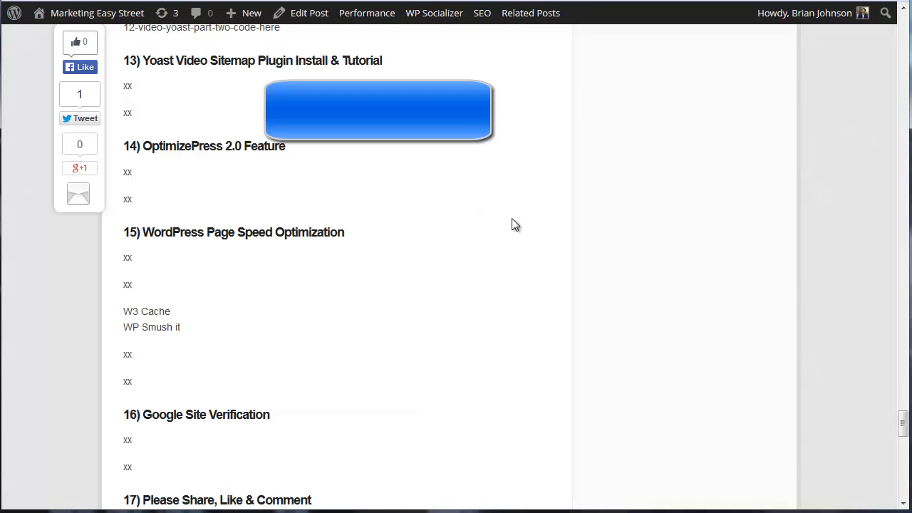
pyautogui.scroll(3)
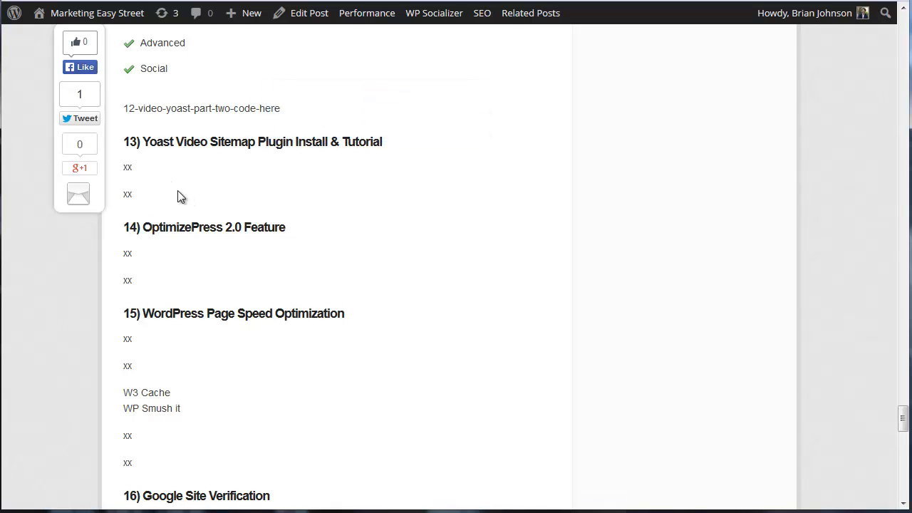
pyautogui.moveTo(245, 208)
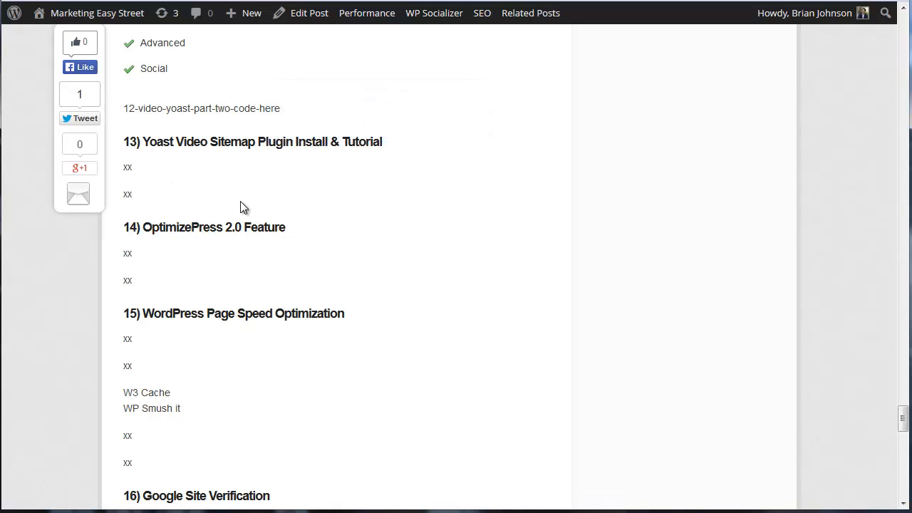
pyautogui.moveTo(202, 158)
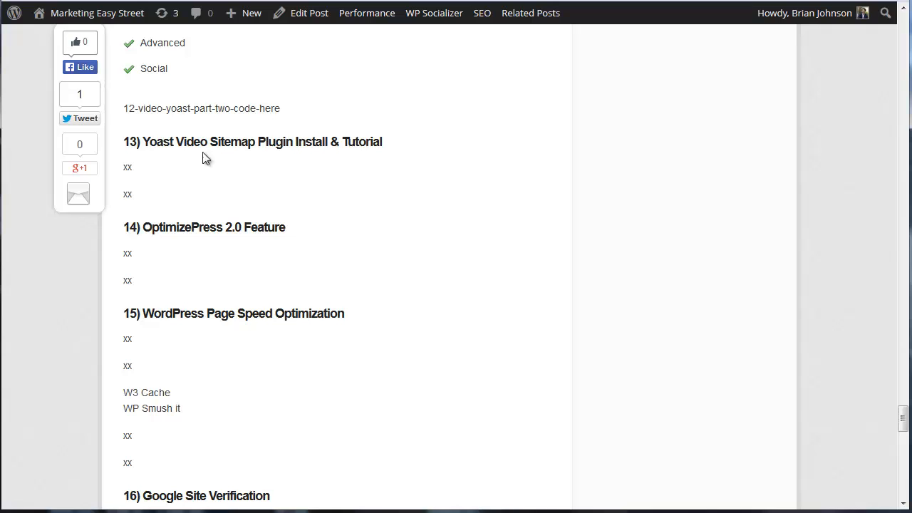
pyautogui.moveTo(337, 194)
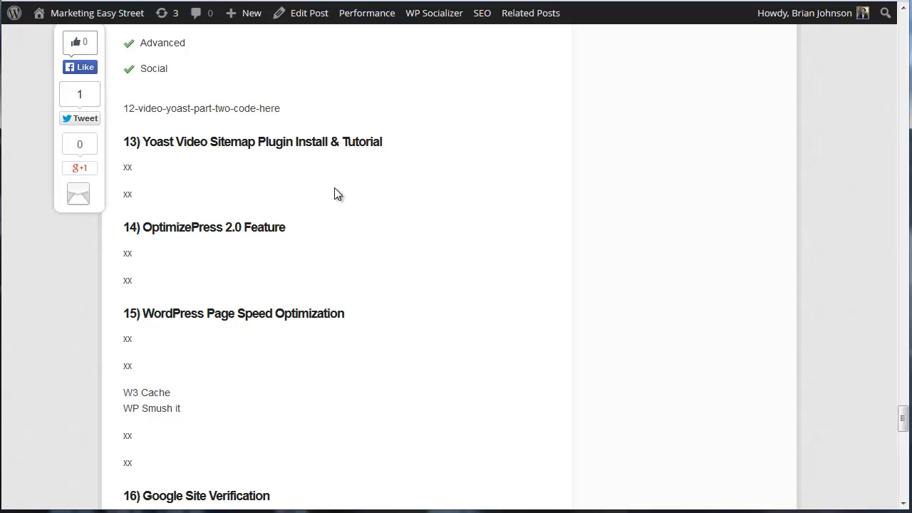
pyautogui.moveTo(430, 168)
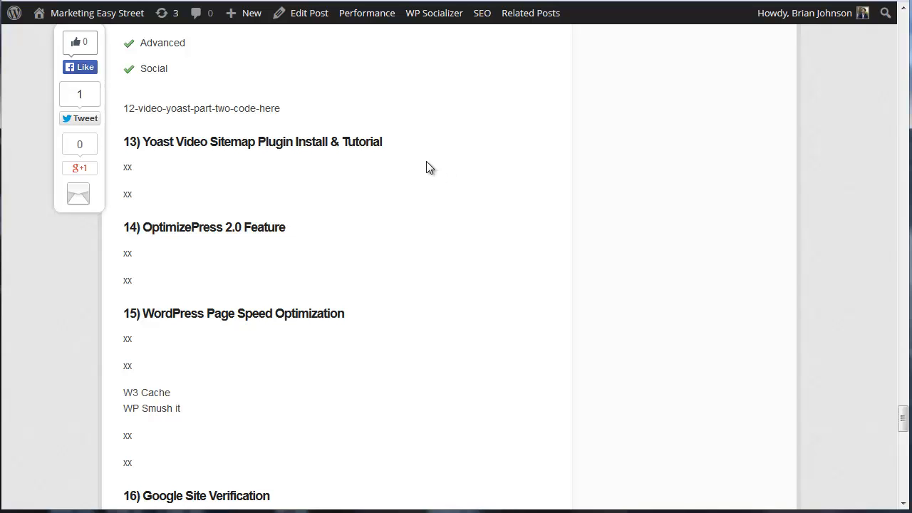
pyautogui.moveTo(293, 237)
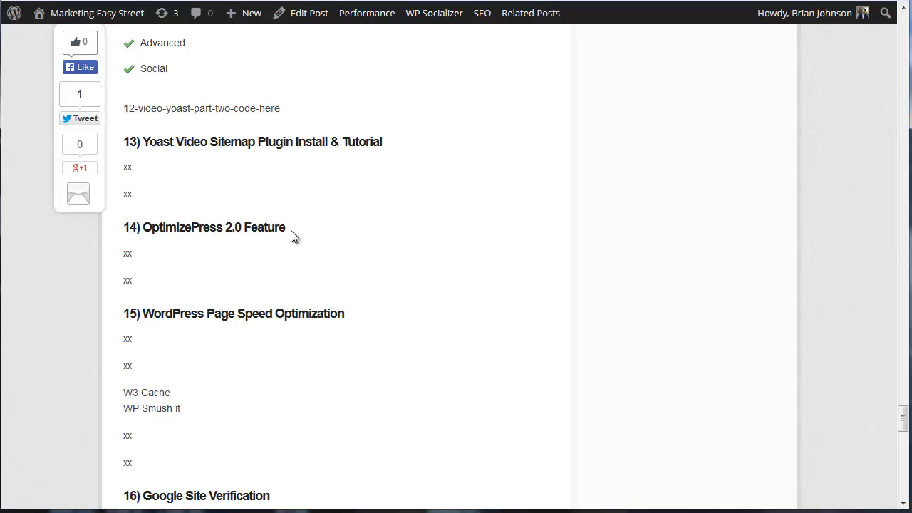
pyautogui.moveTo(193, 245)
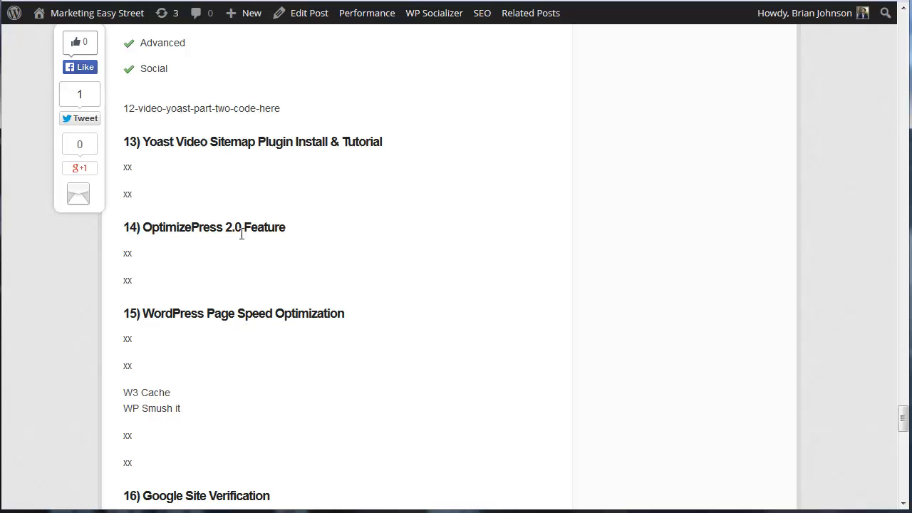
pyautogui.moveTo(277, 245)
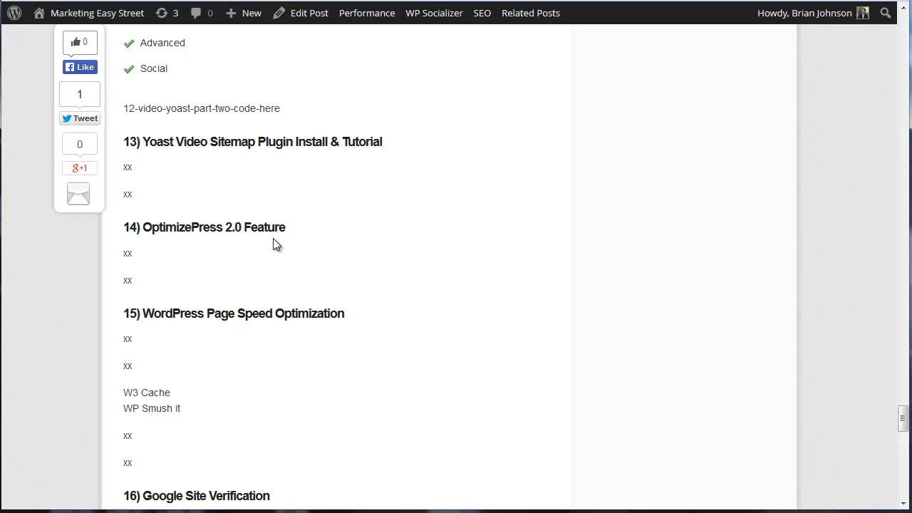
pyautogui.moveTo(383, 326)
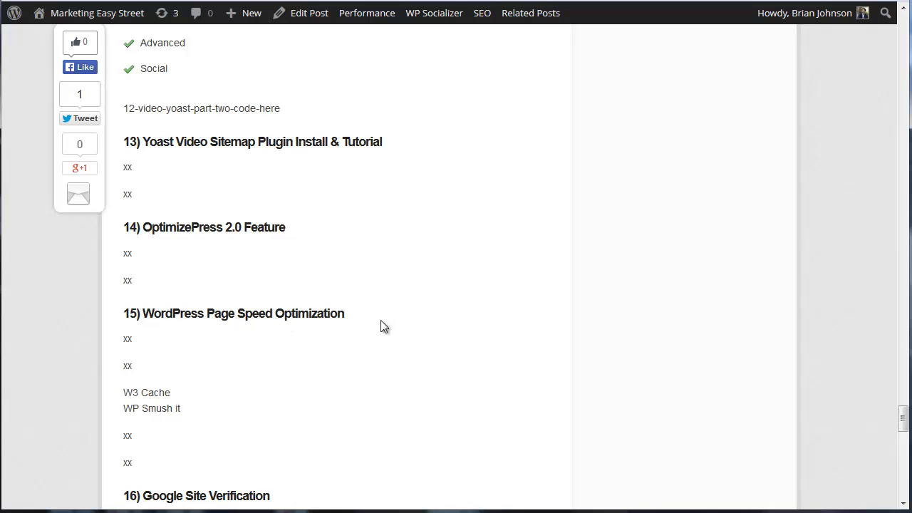
pyautogui.moveTo(396, 329)
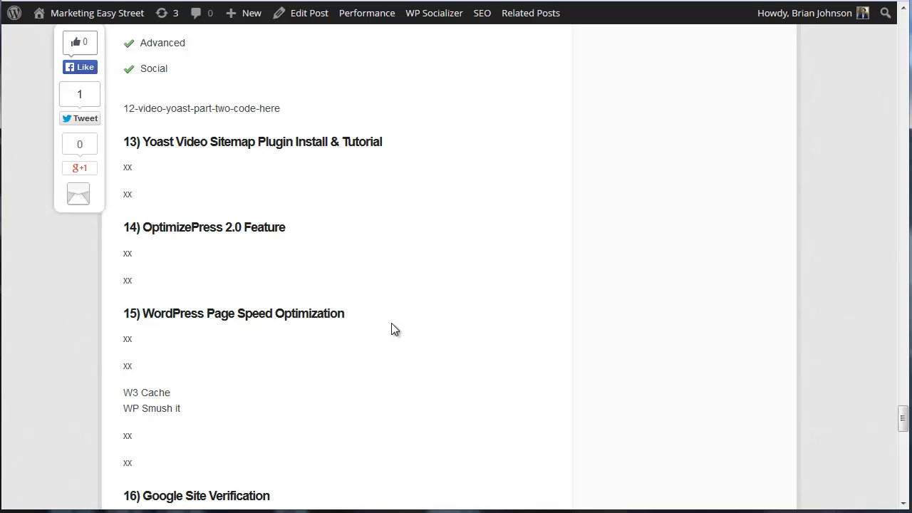
pyautogui.moveTo(369, 309)
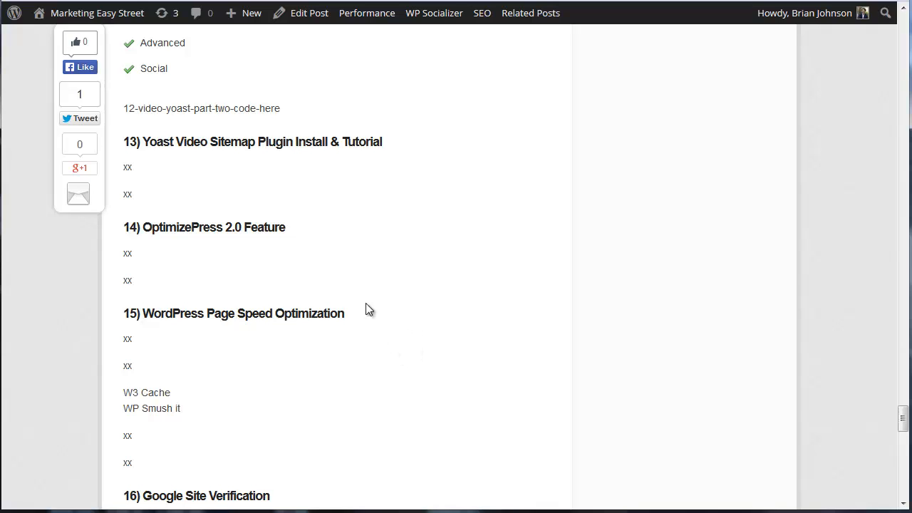
pyautogui.moveTo(622, 367)
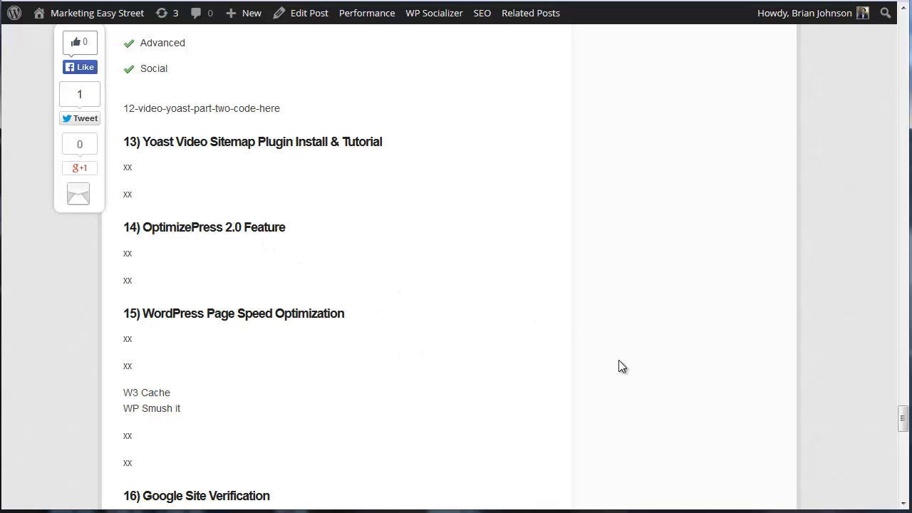
pyautogui.moveTo(245, 165)
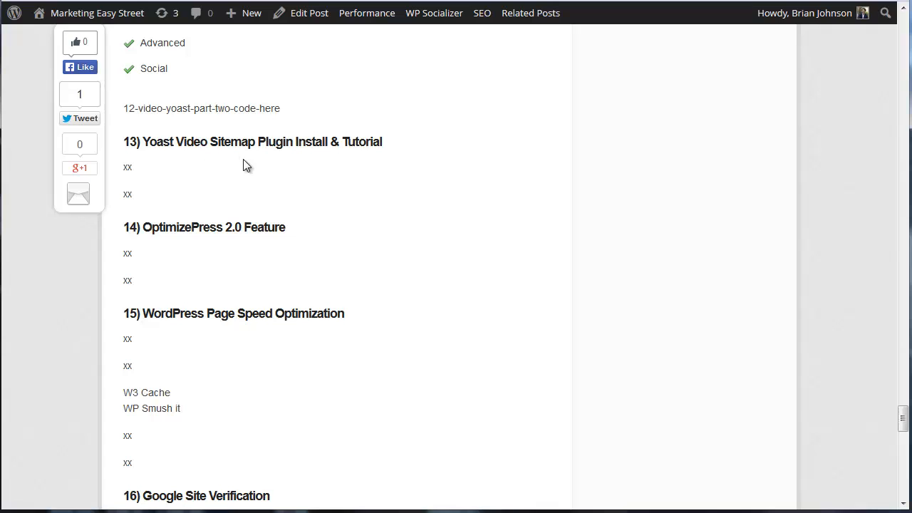
pyautogui.moveTo(678, 473)
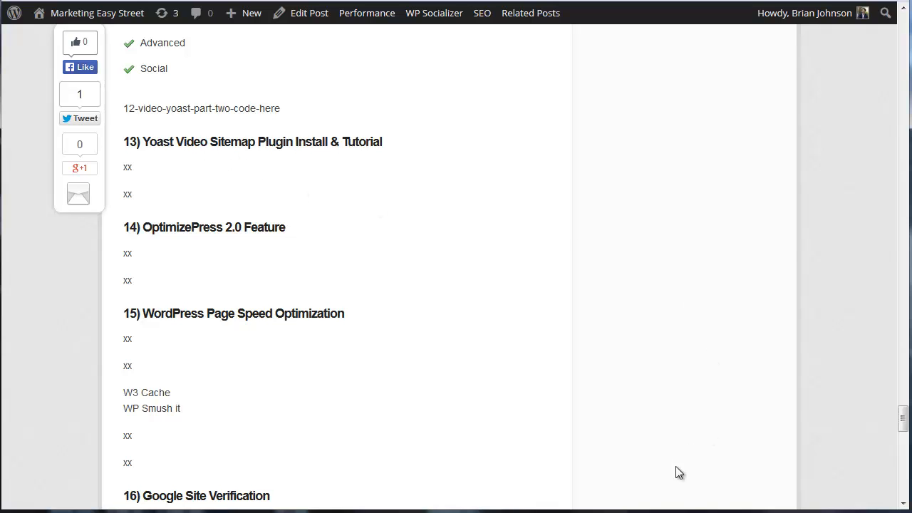